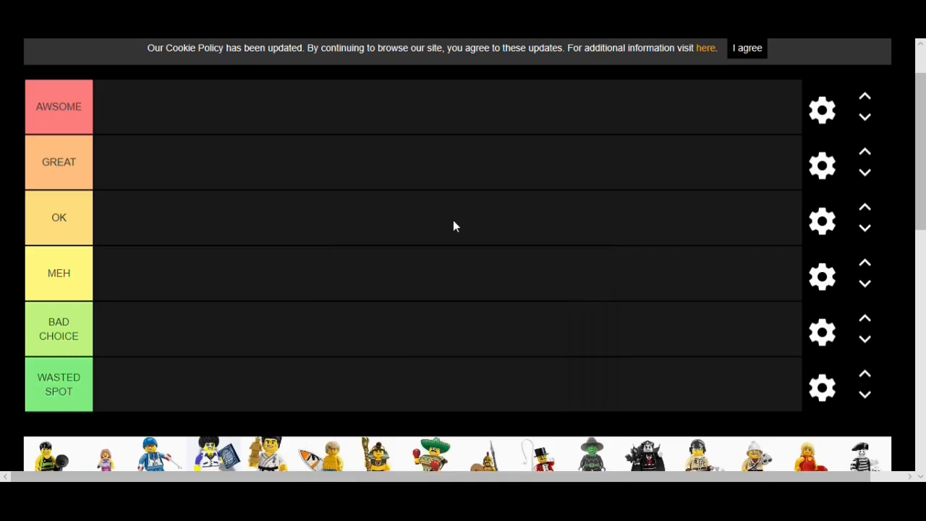
pyautogui.moveTo(454, 229)
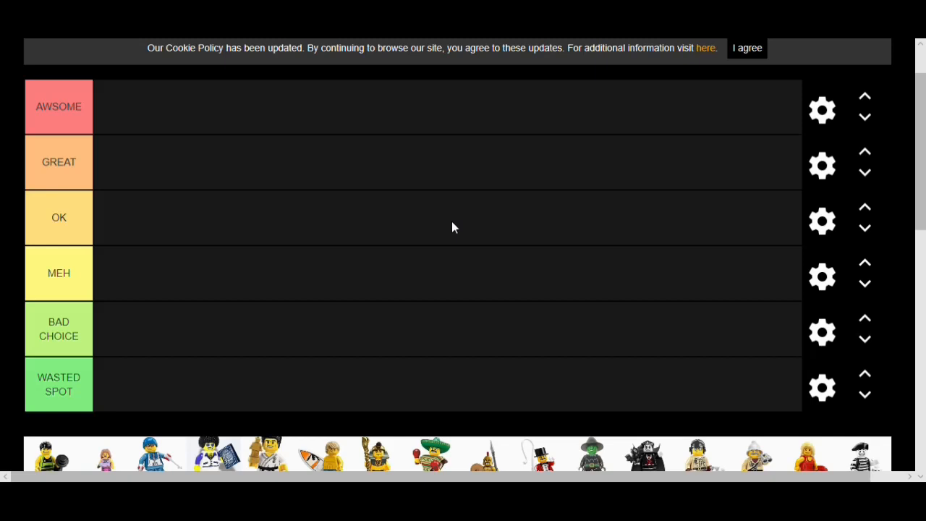
# Rank the green-and-black tennis player and then the pink-outfitted minifigure in the MEH row.
pyautogui.scroll(-3)
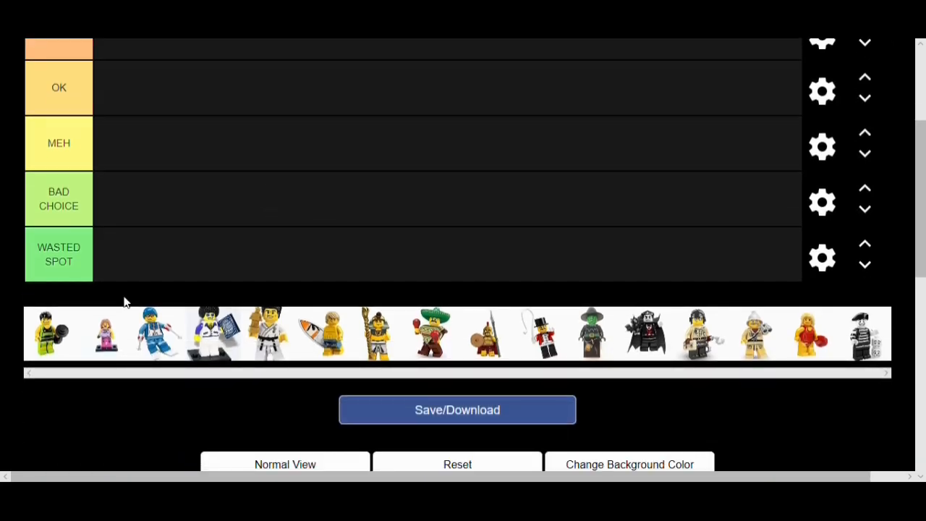
pyautogui.moveTo(49, 332); pyautogui.dragTo(123, 281)
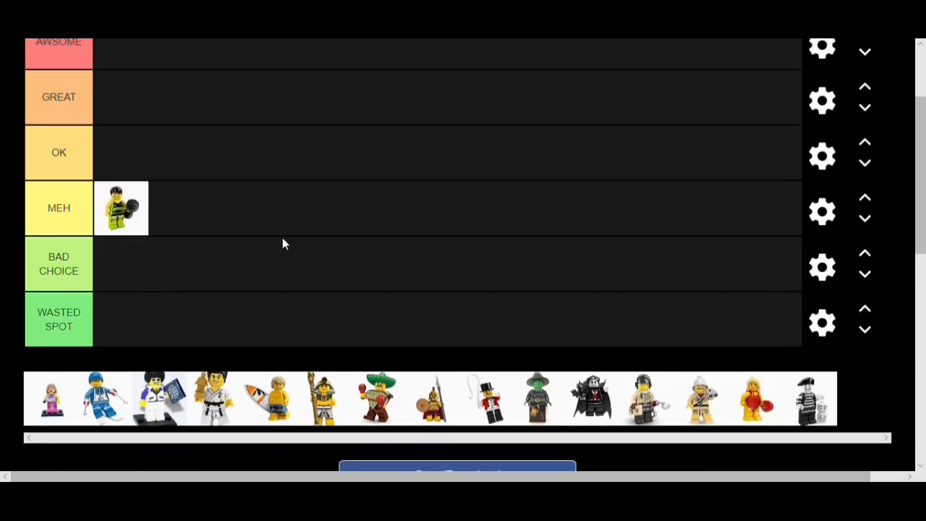
pyautogui.moveTo(281, 249)
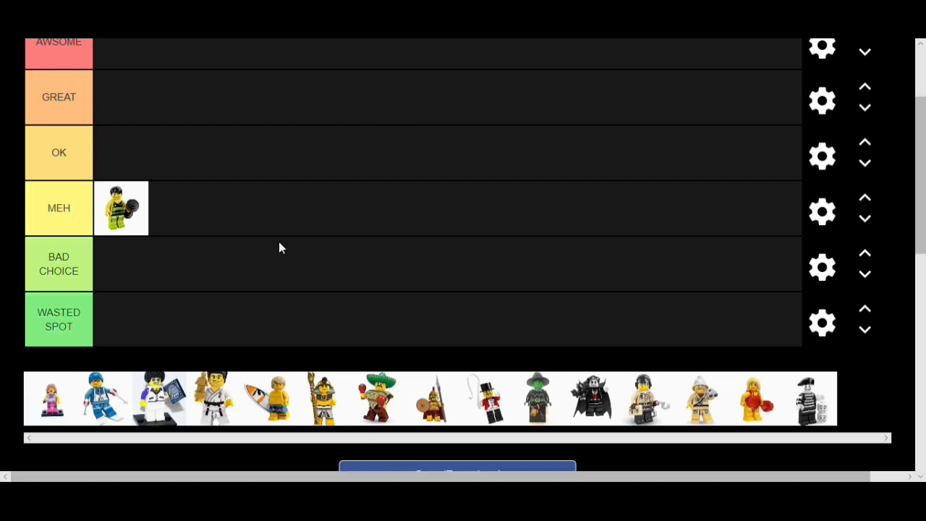
pyautogui.moveTo(66, 411)
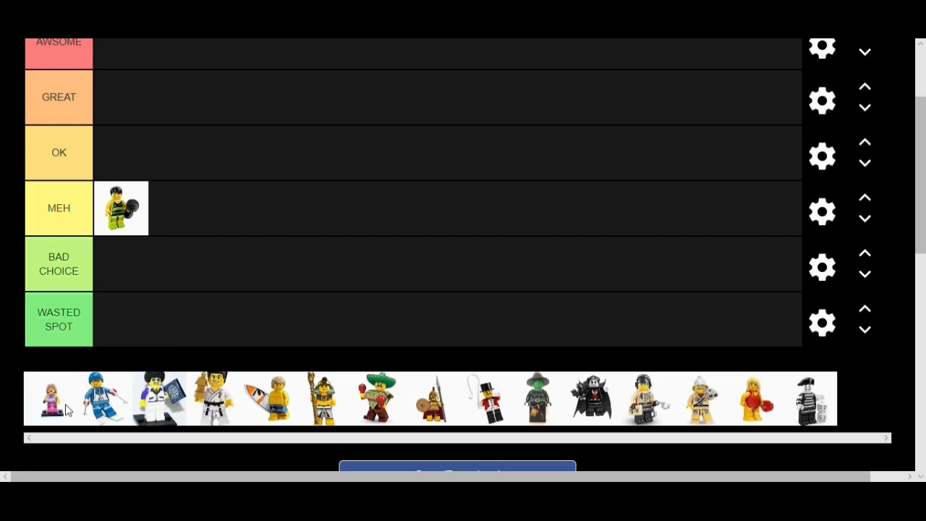
pyautogui.moveTo(51, 398); pyautogui.dragTo(173, 208)
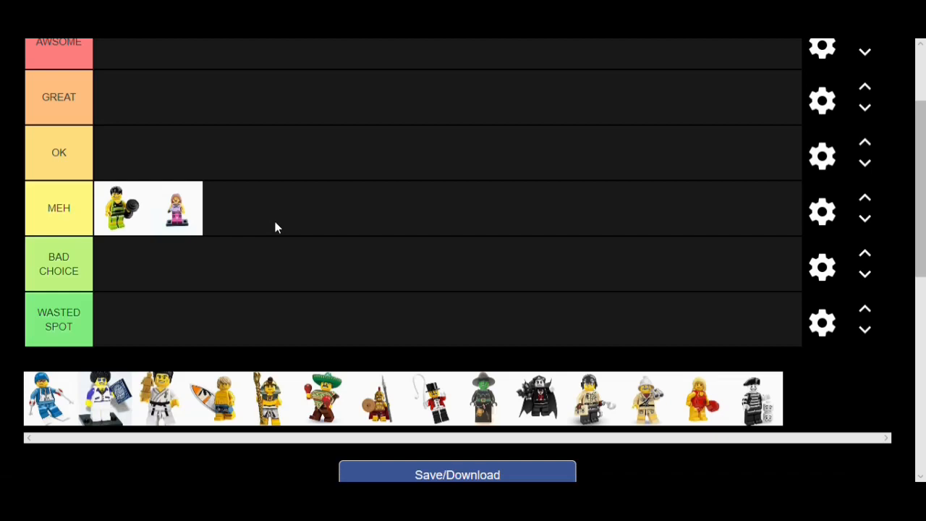
pyautogui.moveTo(229, 246)
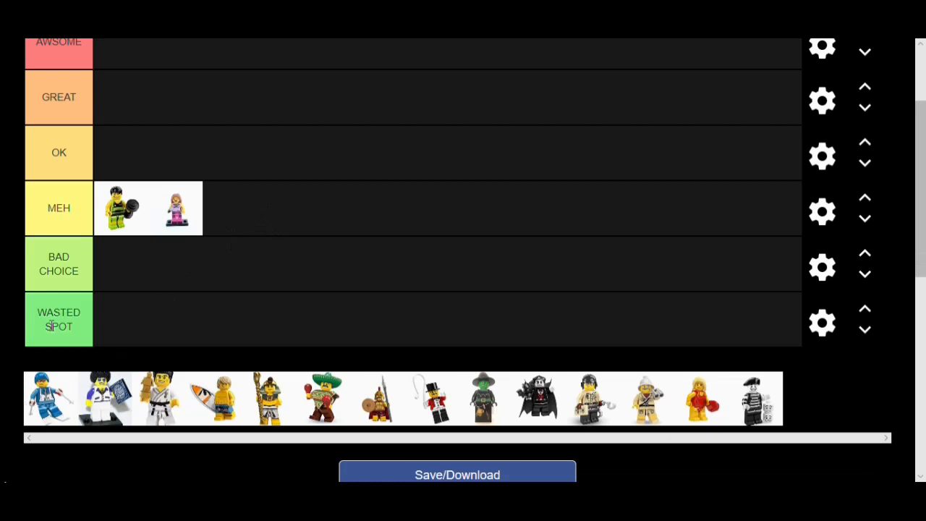
# Rank the blue-and-white skier minifigure in the OK row.
pyautogui.doubleClick(58, 319)
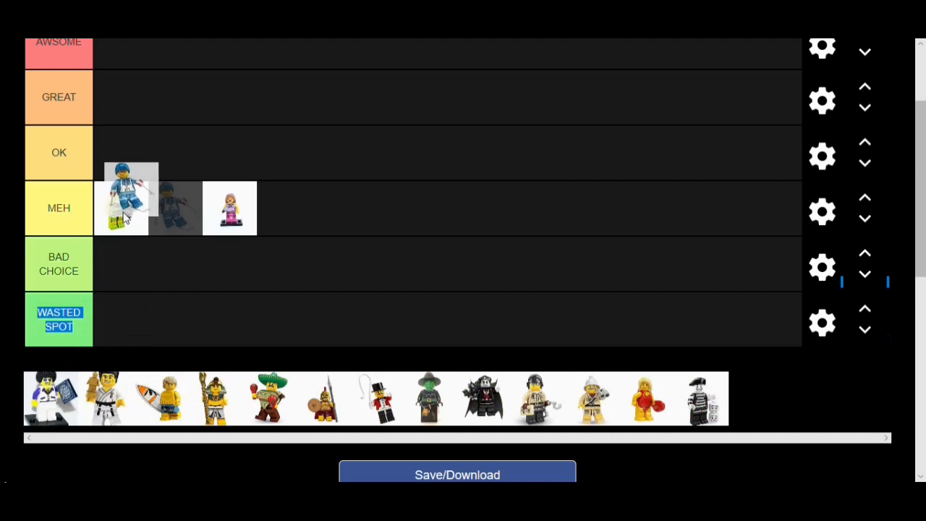
pyautogui.moveTo(130, 195); pyautogui.dragTo(122, 151)
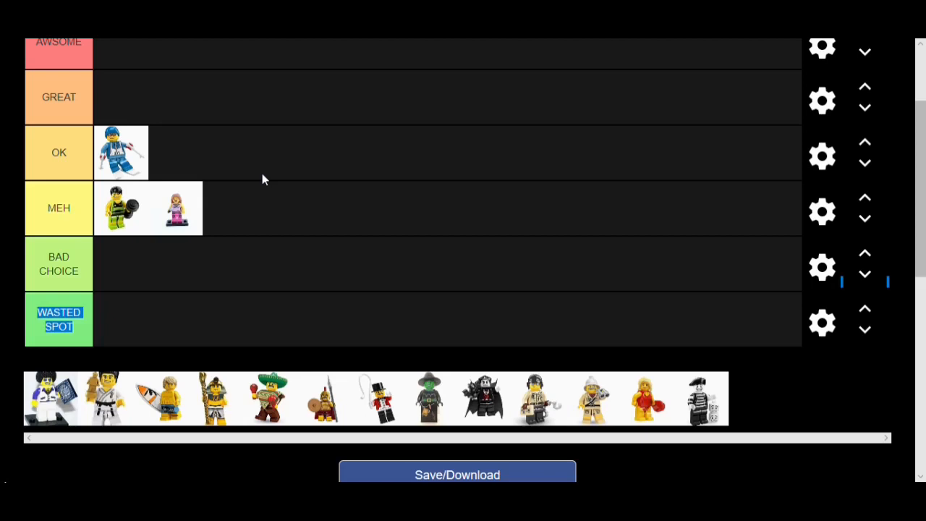
pyautogui.moveTo(382, 376)
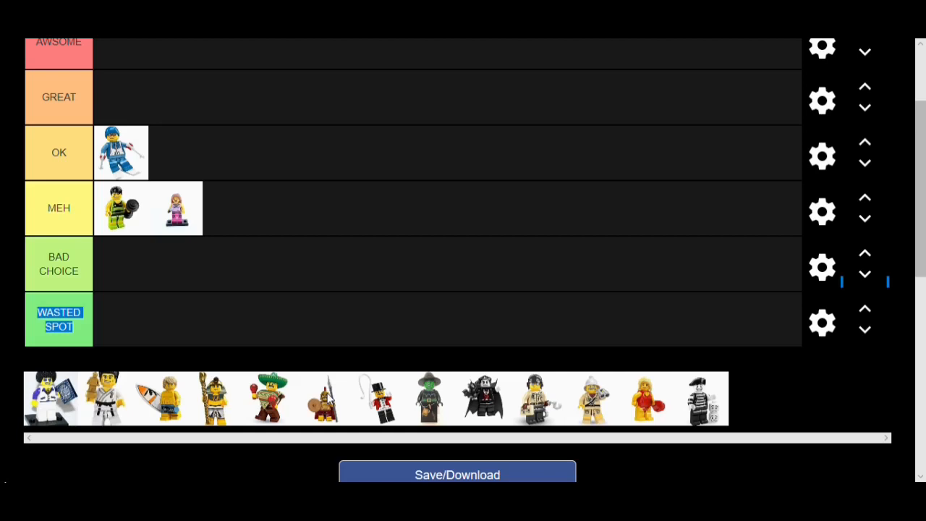
pyautogui.moveTo(152, 211)
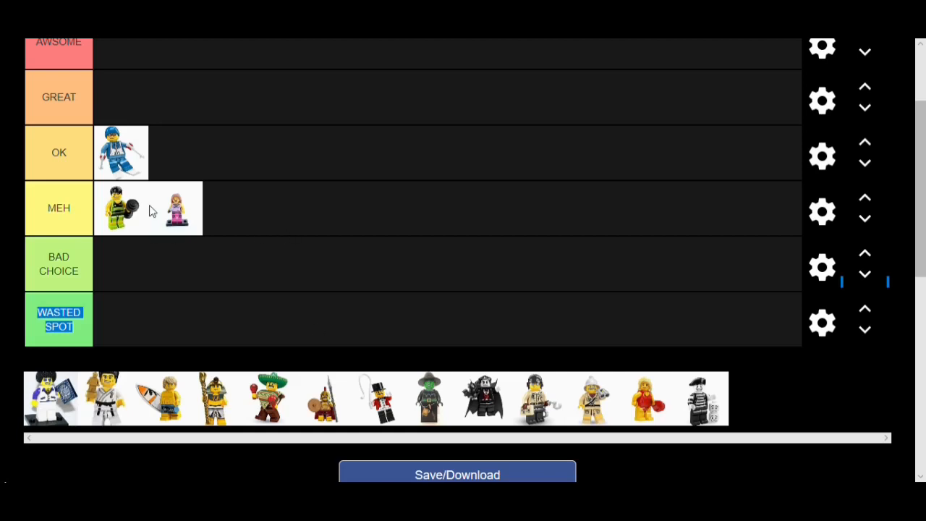
pyautogui.moveTo(152, 177)
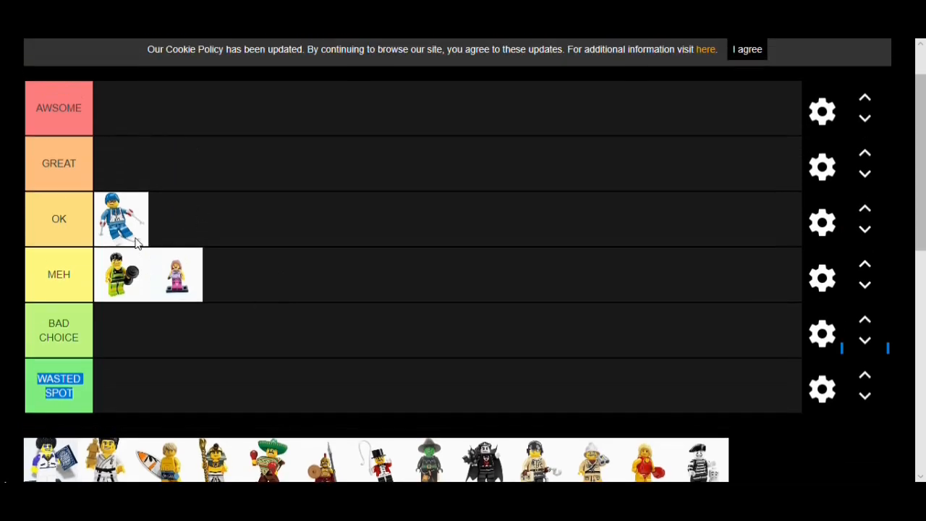
pyautogui.scroll(-3)
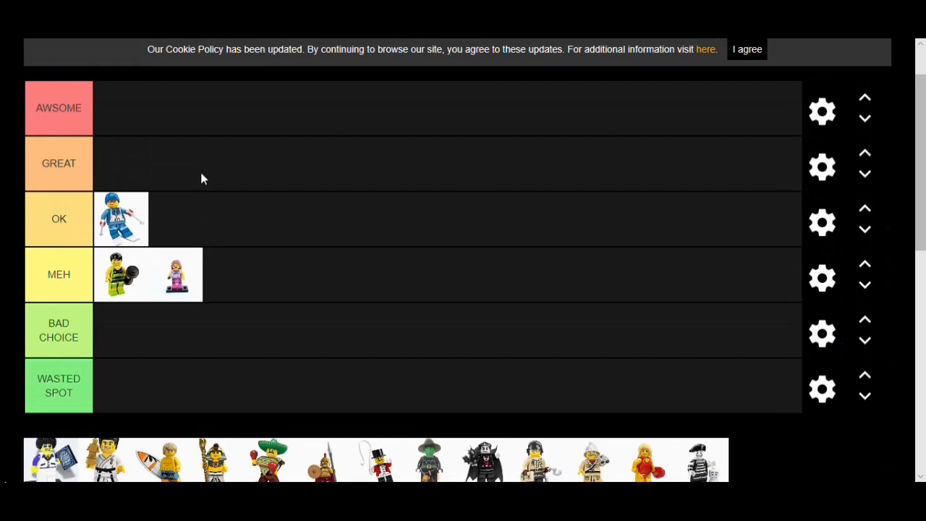
pyautogui.moveTo(202, 182)
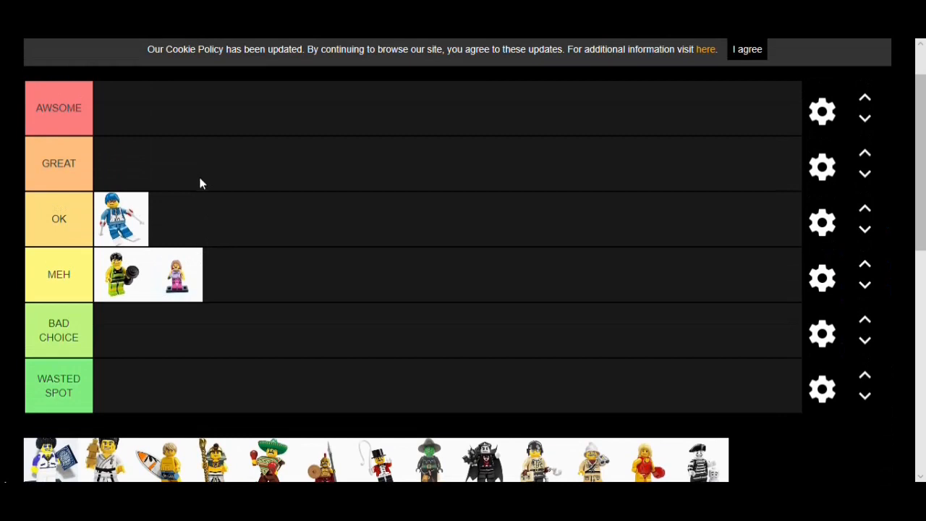
pyautogui.moveTo(202, 189)
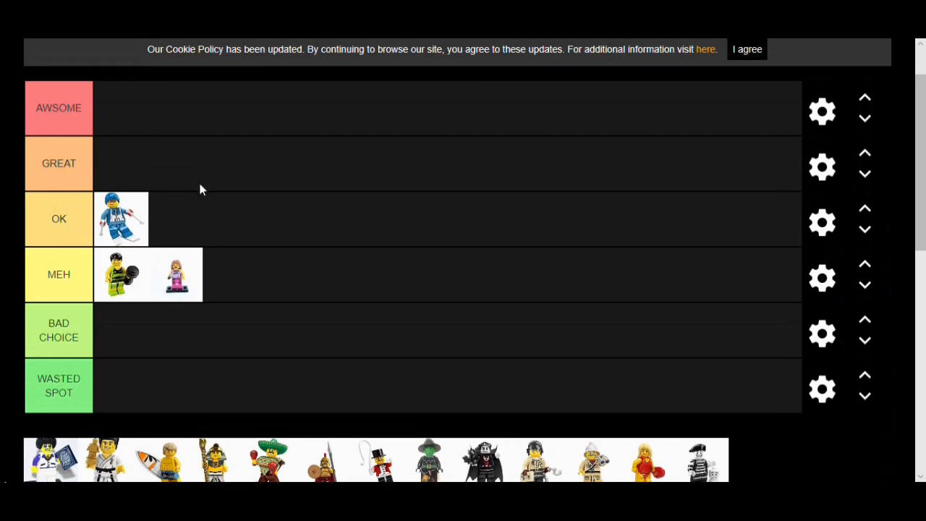
pyautogui.moveTo(297, 211)
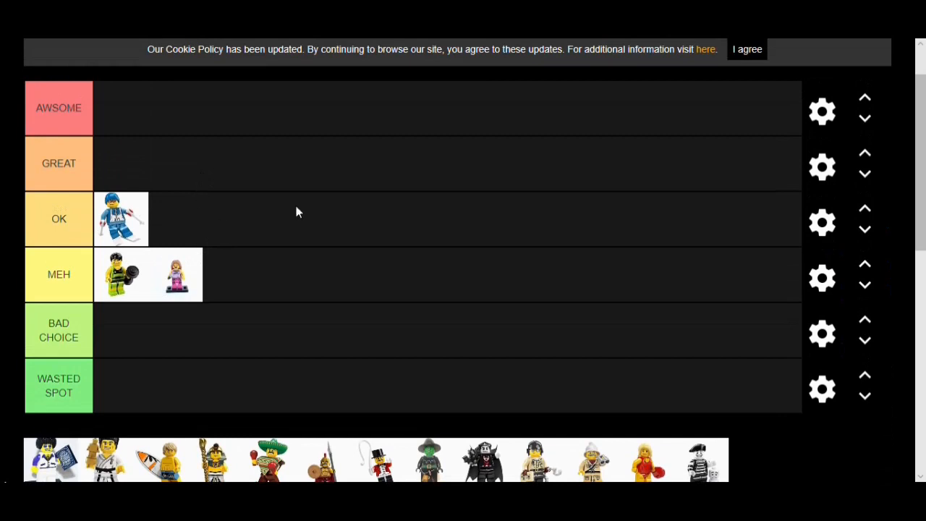
# Scroll the tray to reach the white-shirted, dark-haired minifigure for the GREAT row.
pyautogui.scroll(-3)
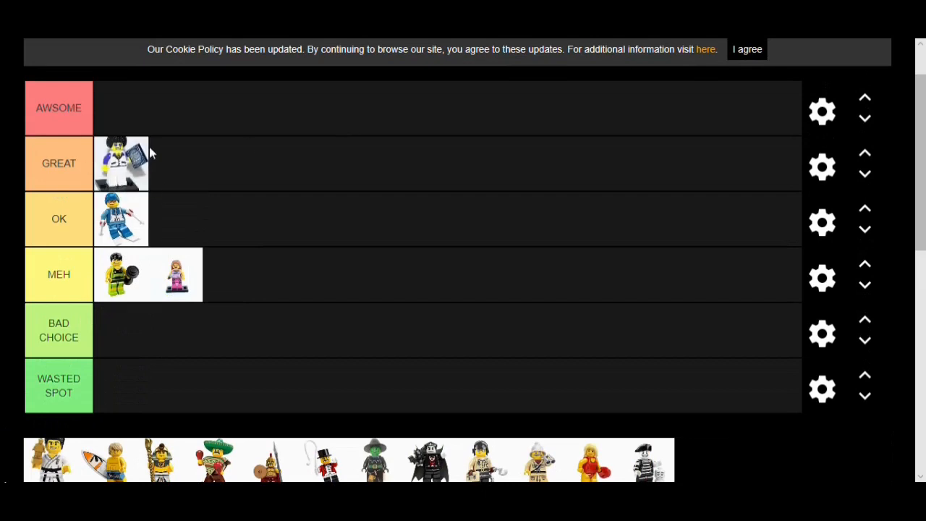
pyautogui.moveTo(127, 171)
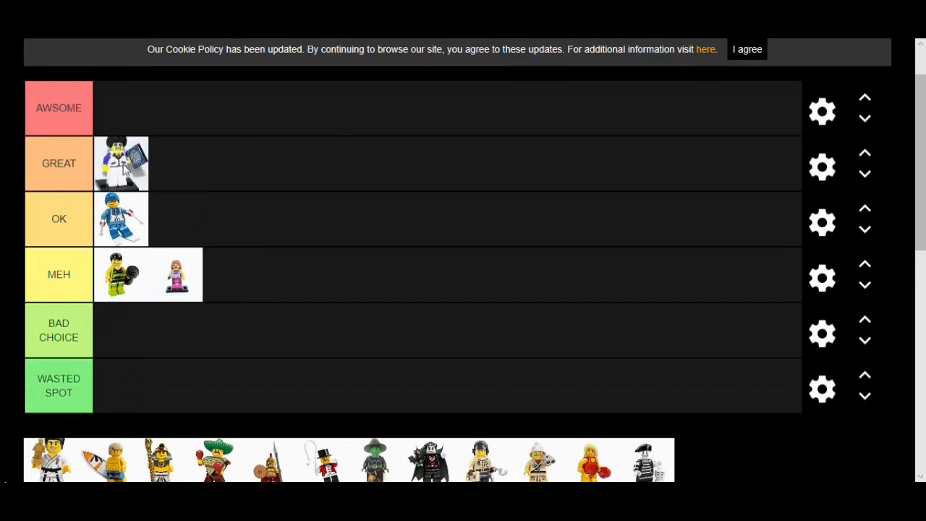
pyautogui.moveTo(123, 171)
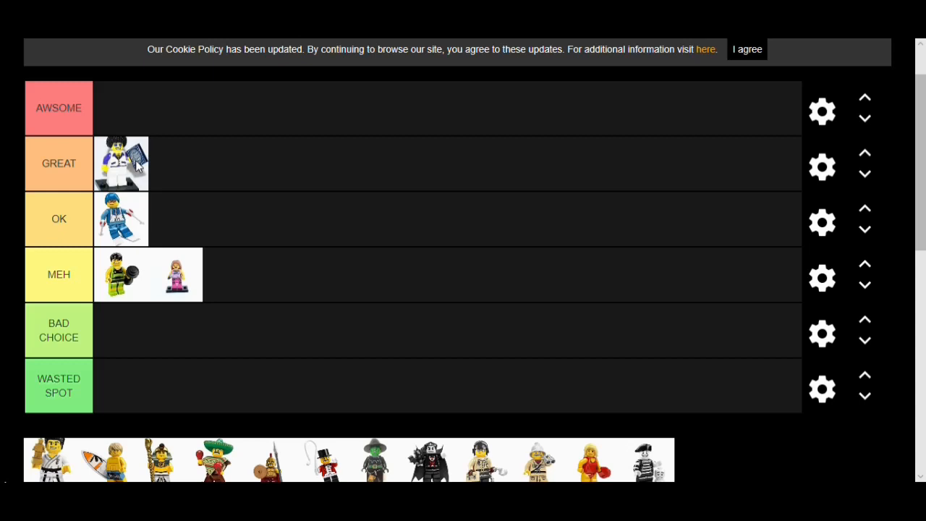
pyautogui.moveTo(186, 280)
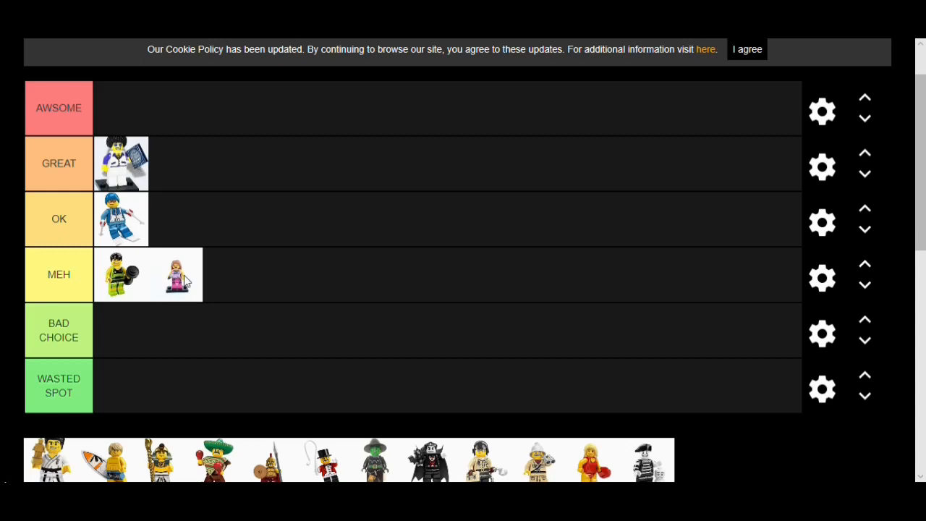
pyautogui.moveTo(233, 249)
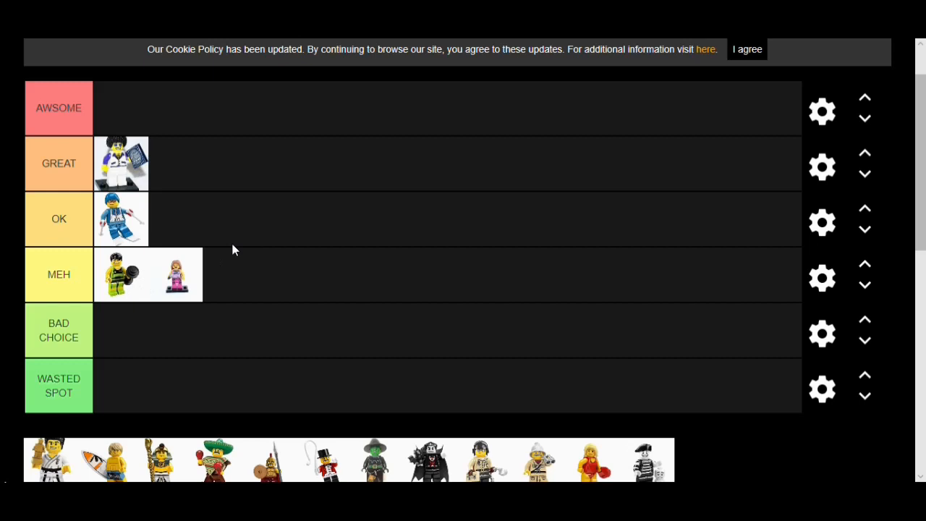
pyautogui.moveTo(197, 261)
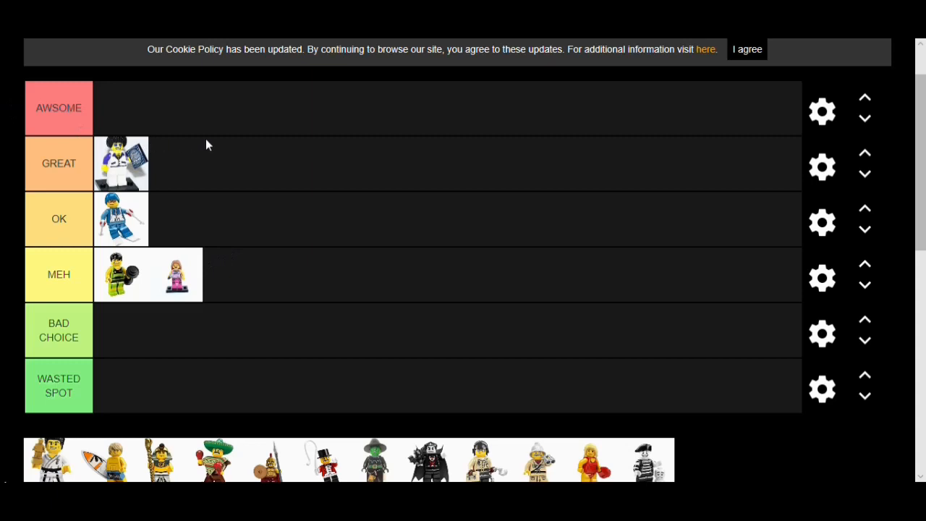
pyautogui.moveTo(153, 165)
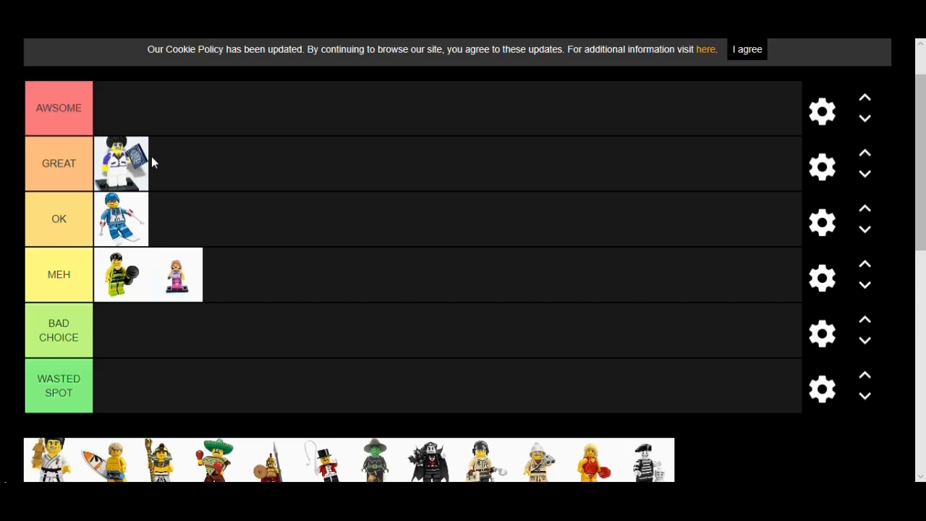
pyautogui.moveTo(127, 168)
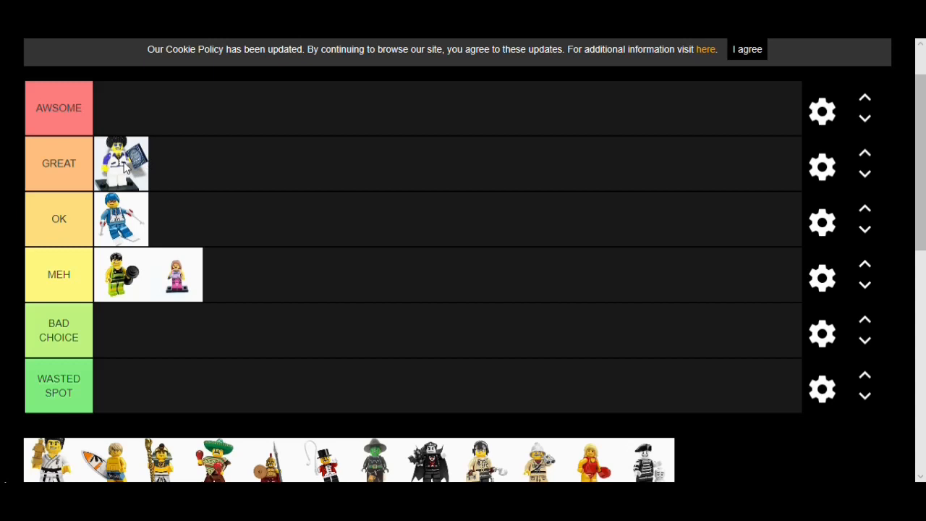
# Place the karate minifigure in the OK row, with the surfer going third in MEH.
pyautogui.scroll(-3)
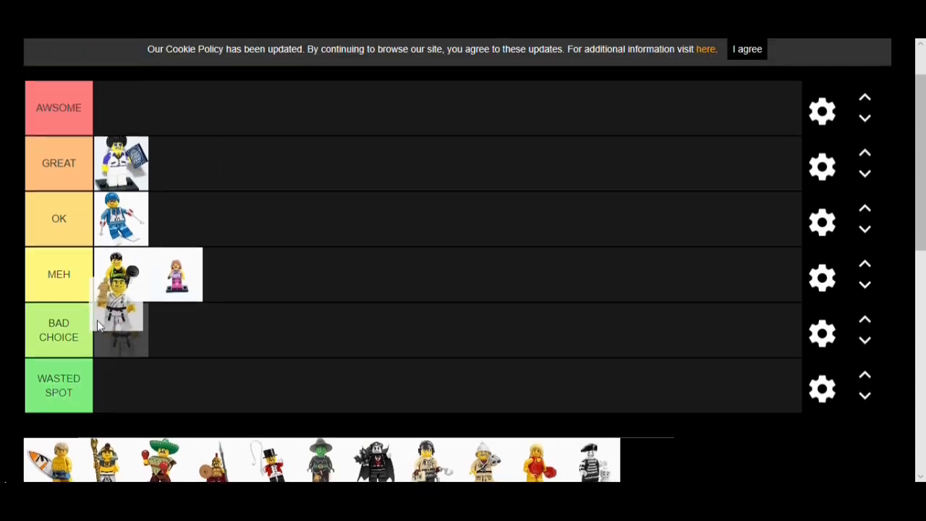
pyautogui.moveTo(122, 325); pyautogui.dragTo(173, 219)
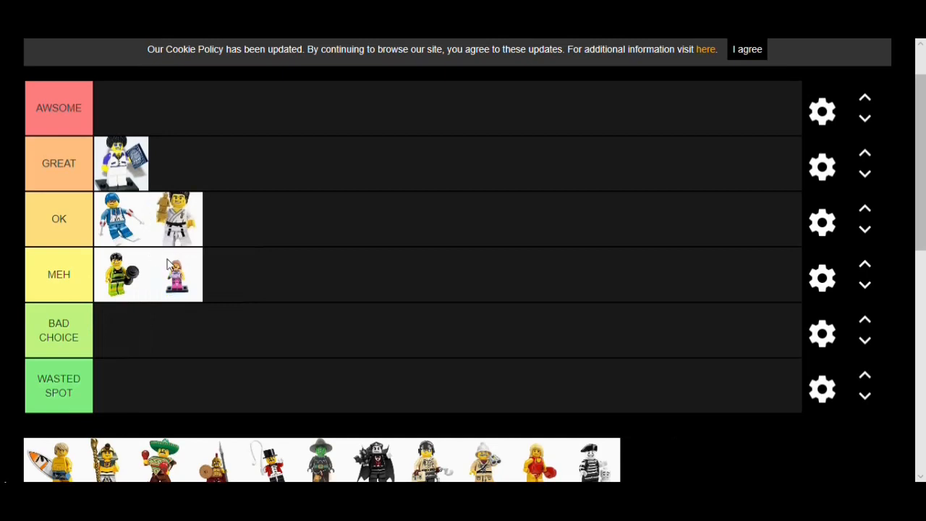
pyautogui.moveTo(164, 243)
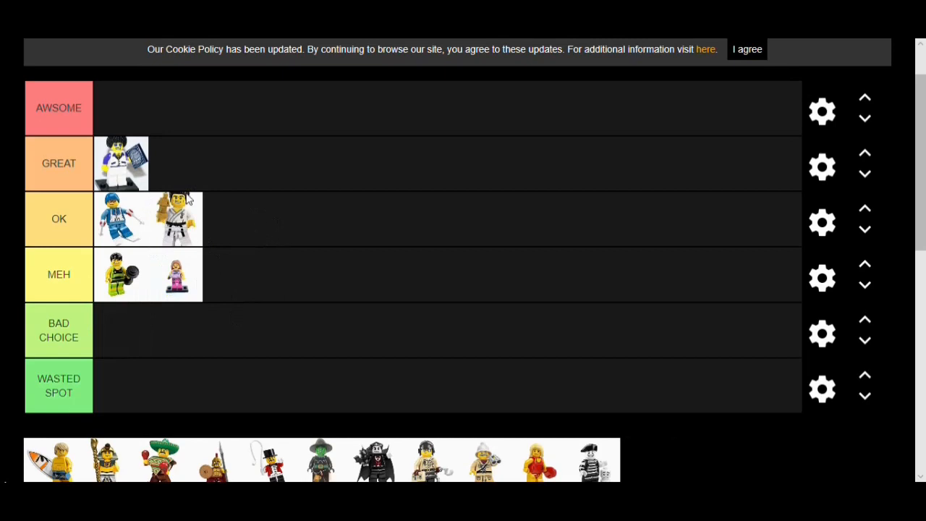
pyautogui.moveTo(220, 242)
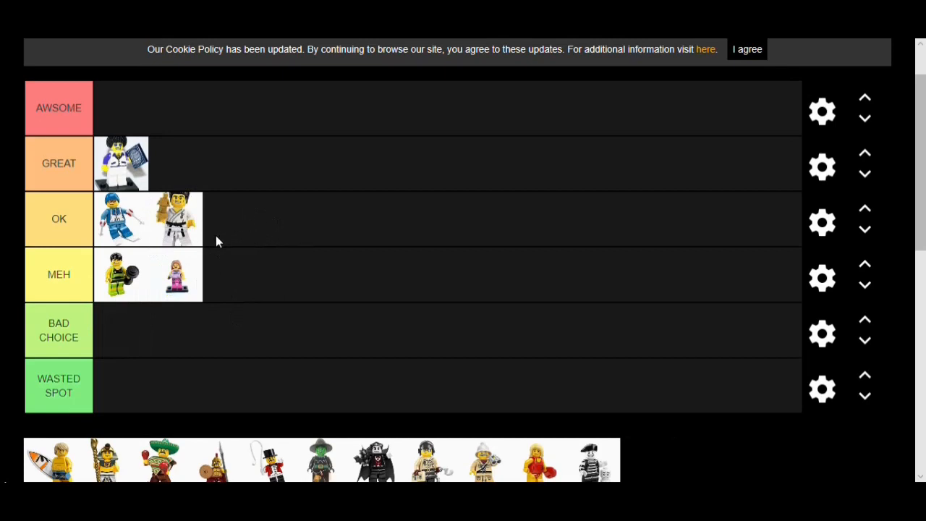
pyautogui.moveTo(239, 220)
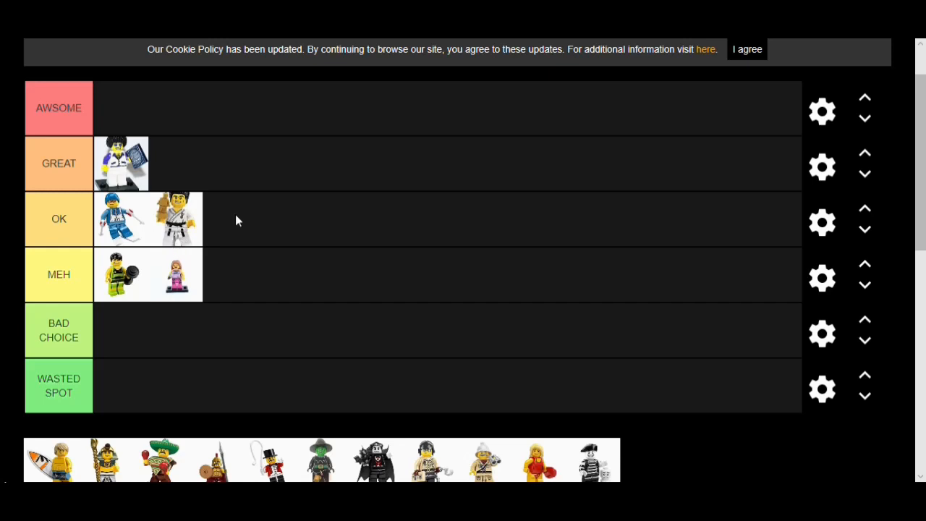
pyautogui.moveTo(167, 251)
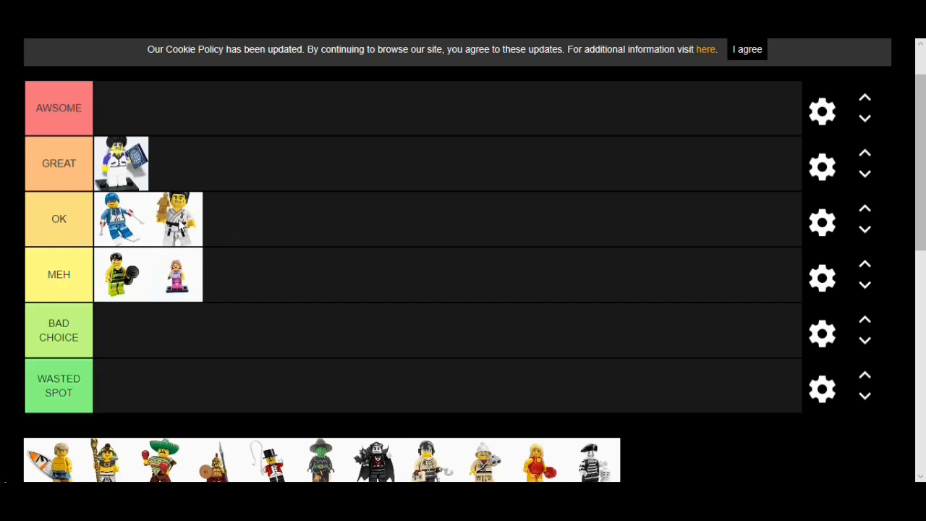
pyautogui.moveTo(253, 185)
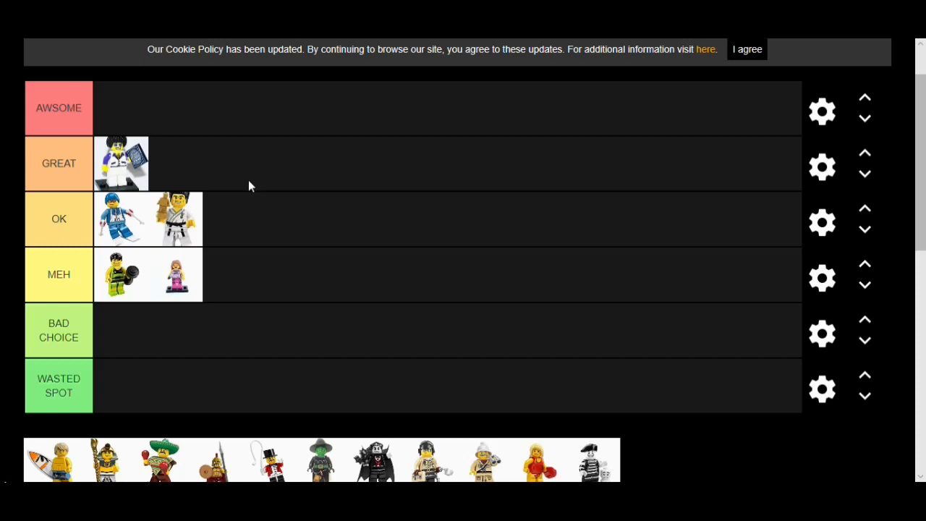
pyautogui.scroll(-3)
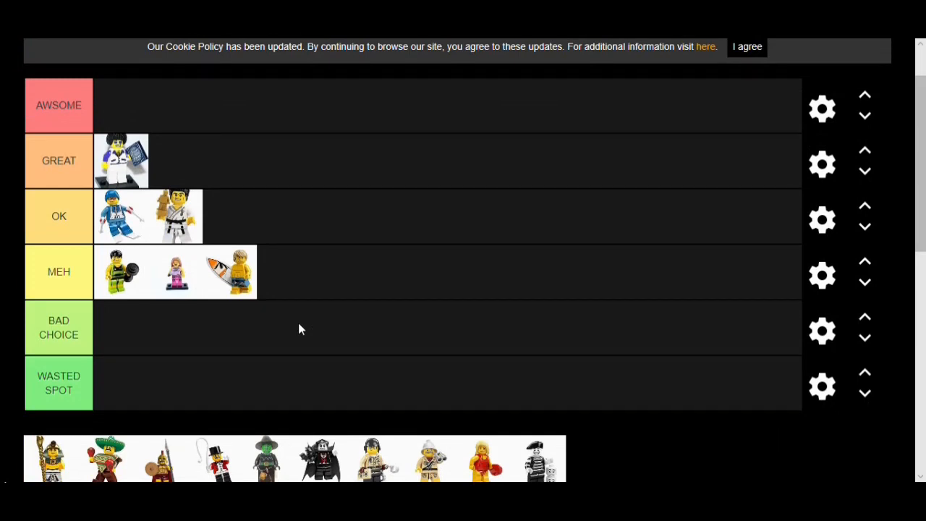
pyautogui.moveTo(321, 266)
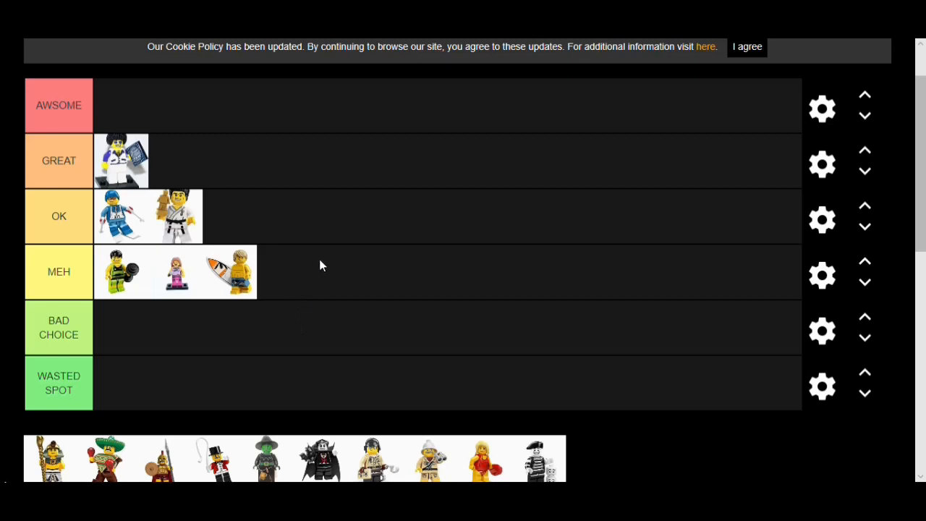
pyautogui.moveTo(321, 262)
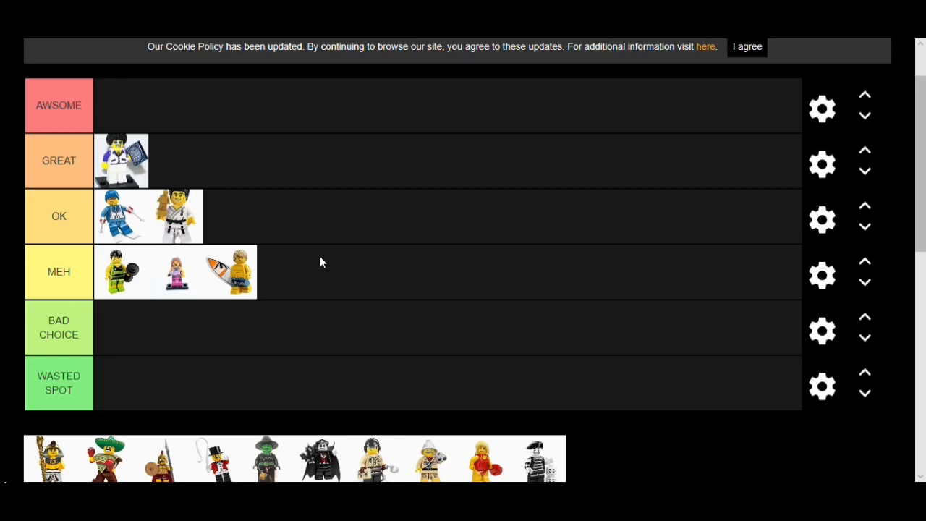
pyautogui.scroll(-3)
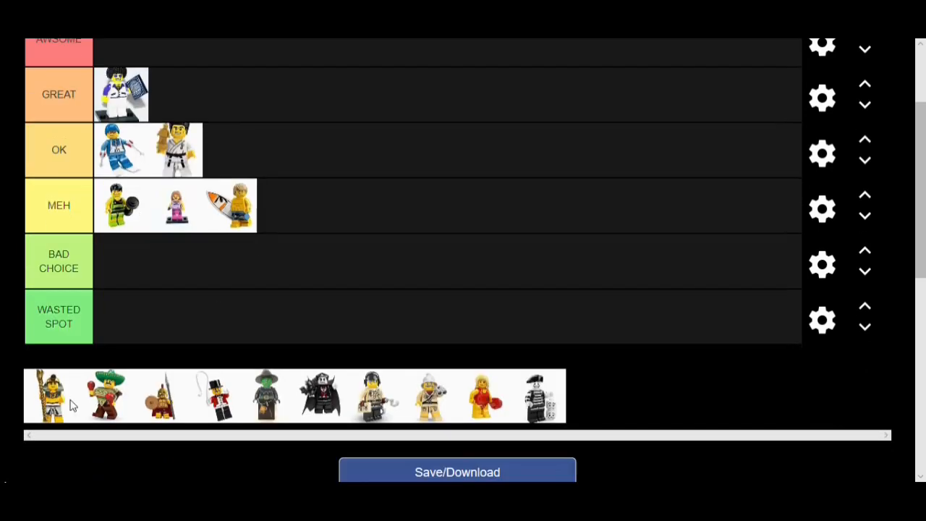
# Place the spear-carrying tribal hunter at the end of the MEH row.
pyautogui.moveTo(49, 396); pyautogui.dragTo(281, 202)
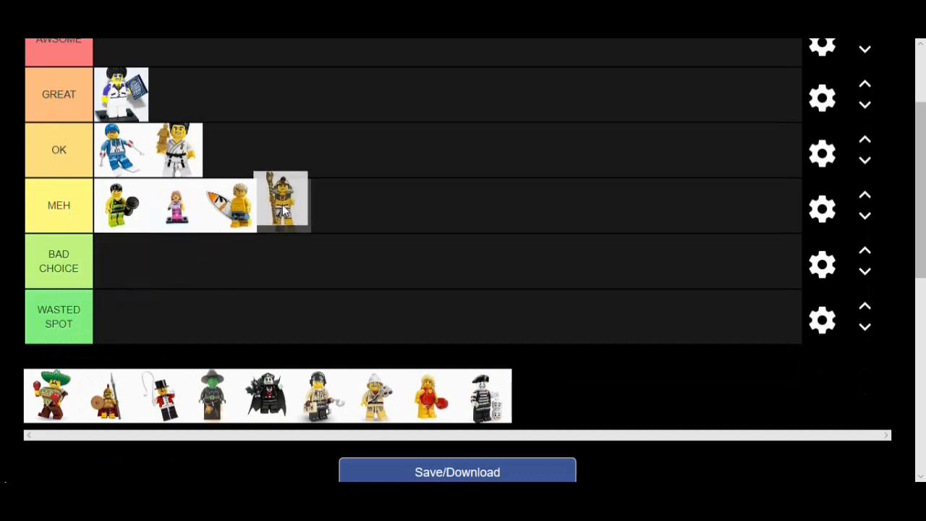
pyautogui.scroll(-3)
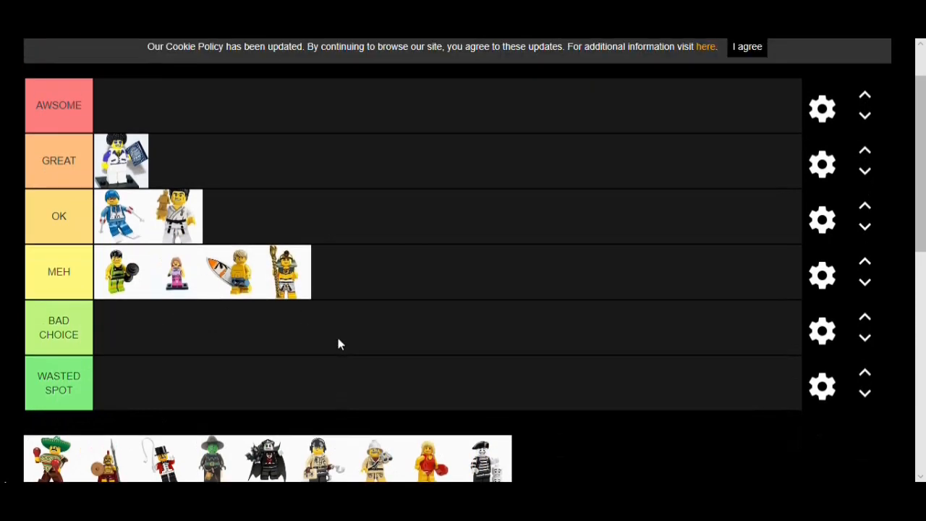
pyautogui.scroll(-3)
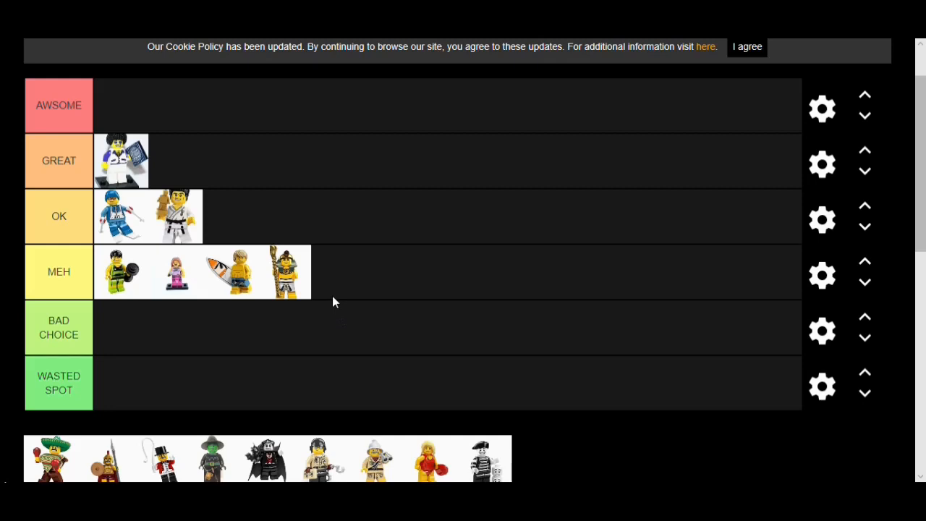
pyautogui.moveTo(321, 303)
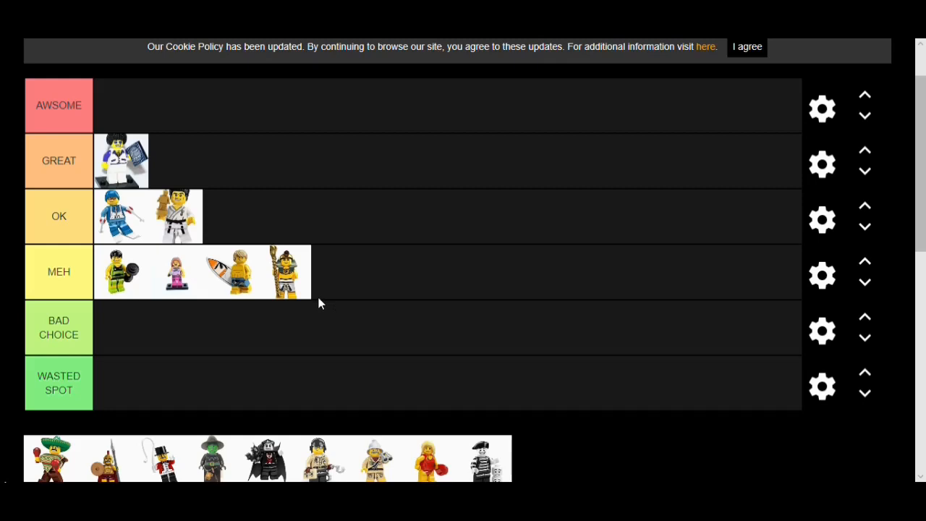
pyautogui.moveTo(426, 295)
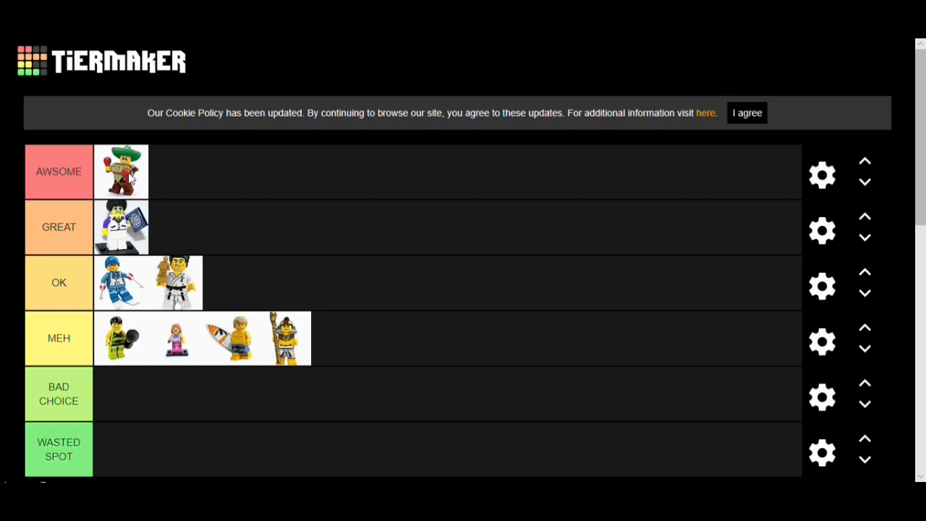
pyautogui.moveTo(132, 179)
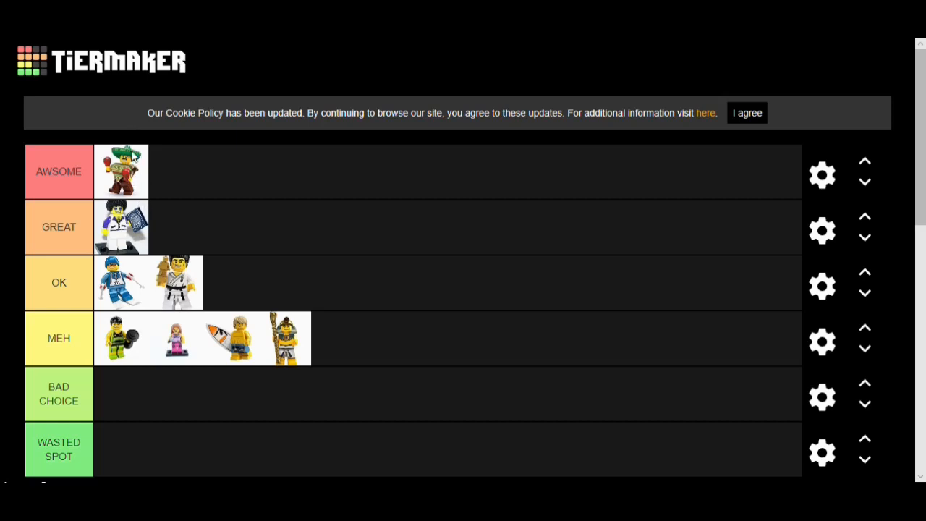
pyautogui.moveTo(107, 206)
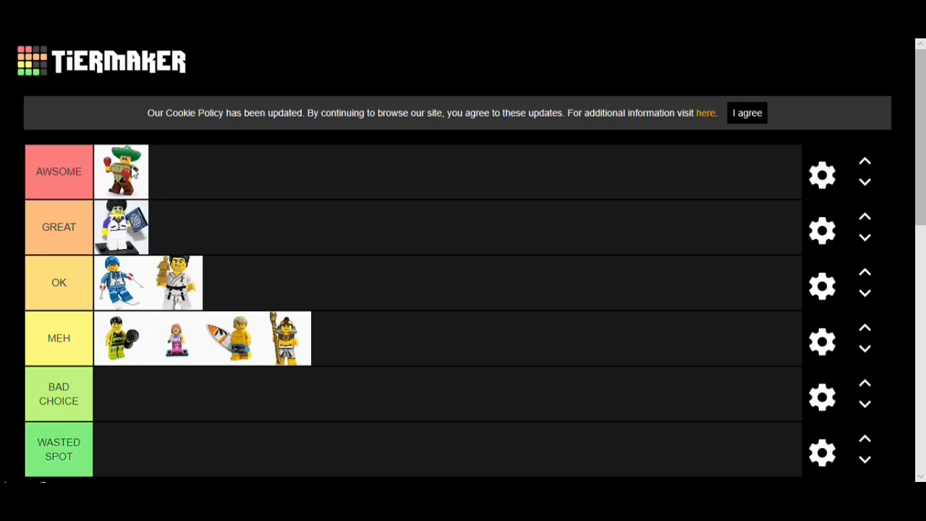
pyautogui.moveTo(263, 185)
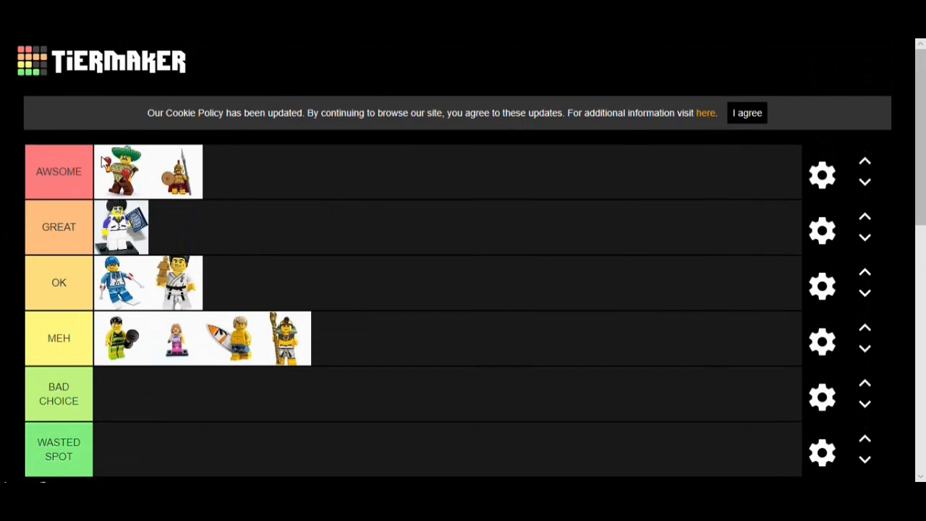
pyautogui.moveTo(413, 181)
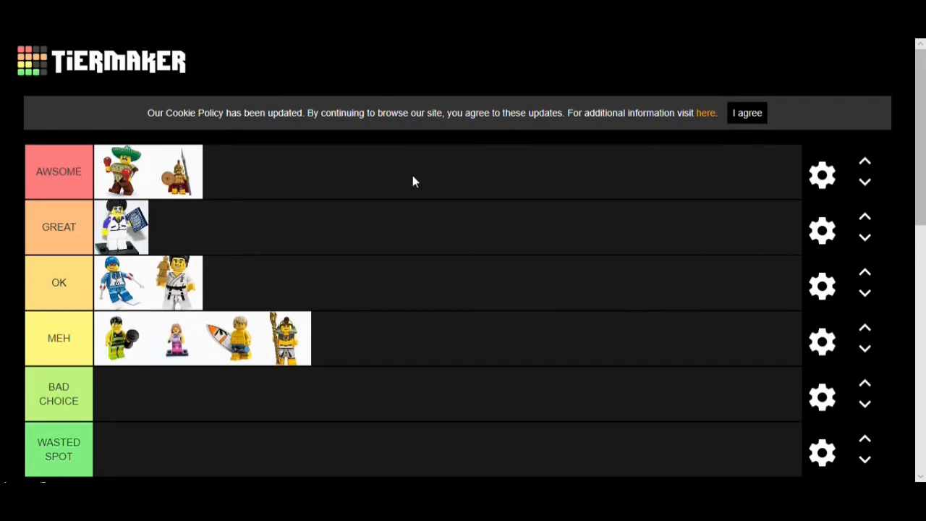
pyautogui.moveTo(382, 222)
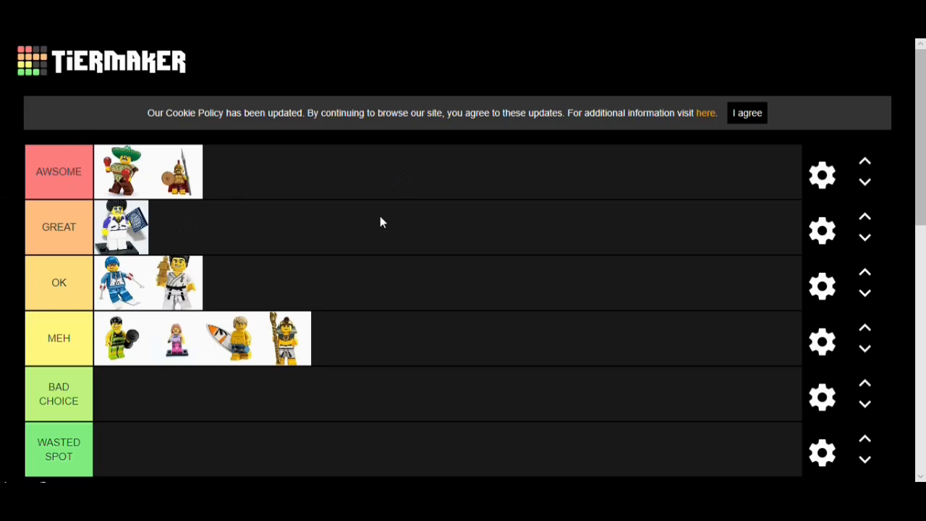
pyautogui.moveTo(202, 208)
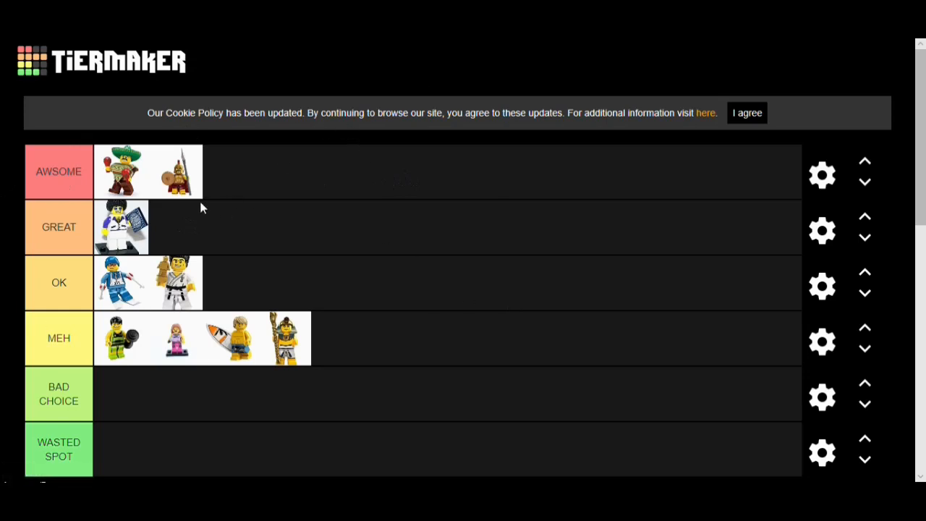
pyautogui.moveTo(223, 204)
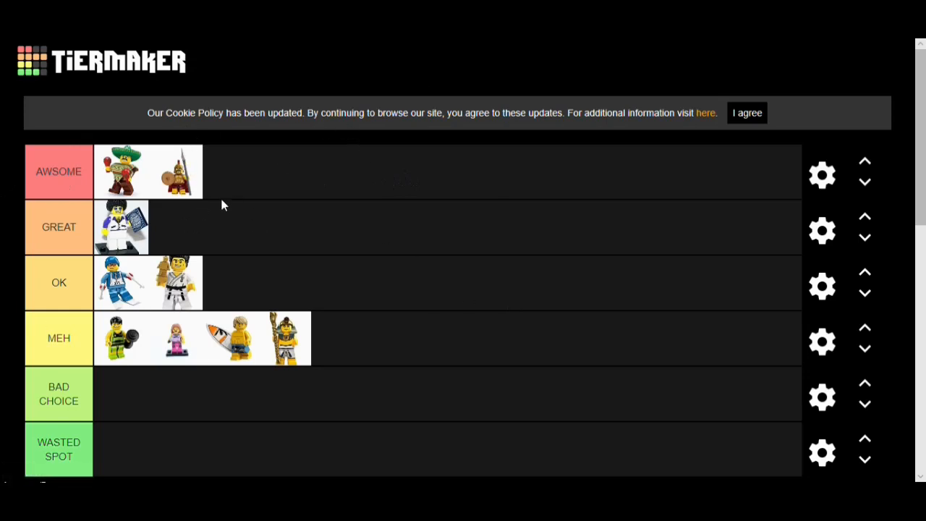
pyautogui.moveTo(214, 202)
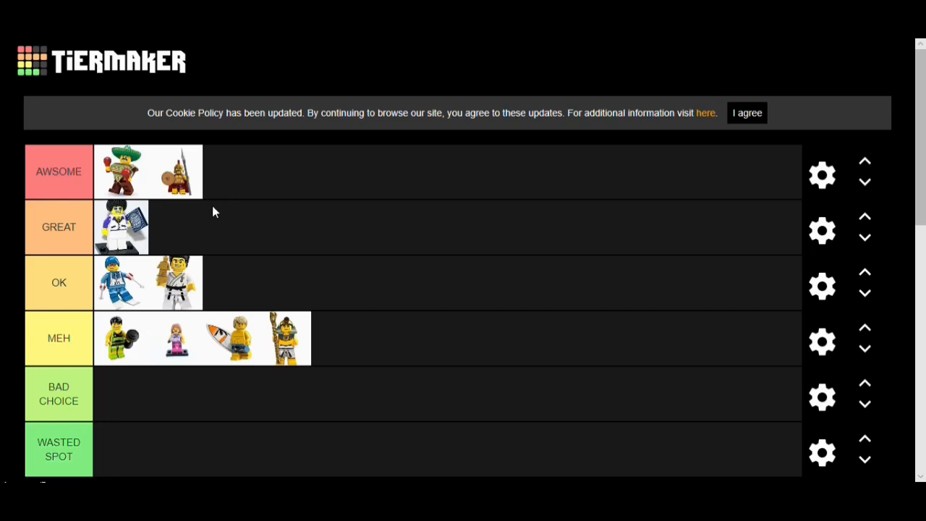
pyautogui.moveTo(159, 202)
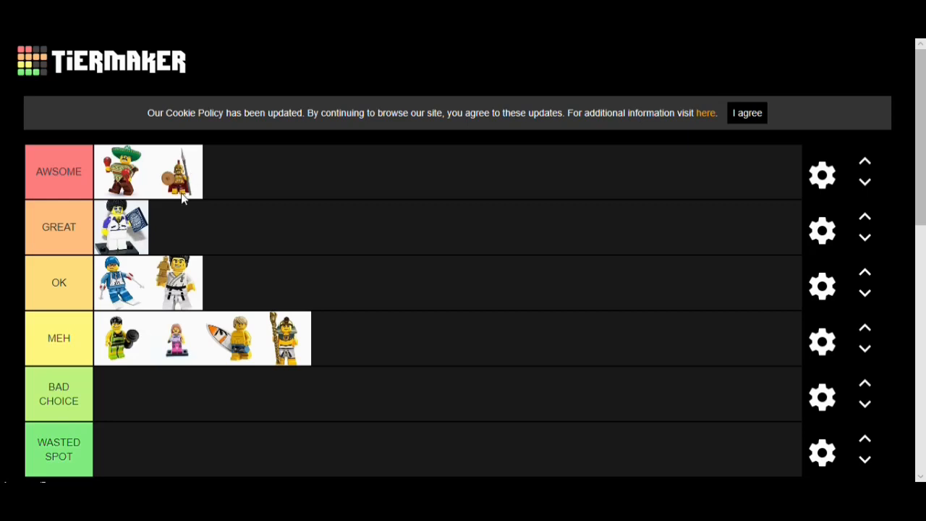
# Scroll the tray to reach the Spartan warrior for the AWSOME row.
pyautogui.scroll(-3)
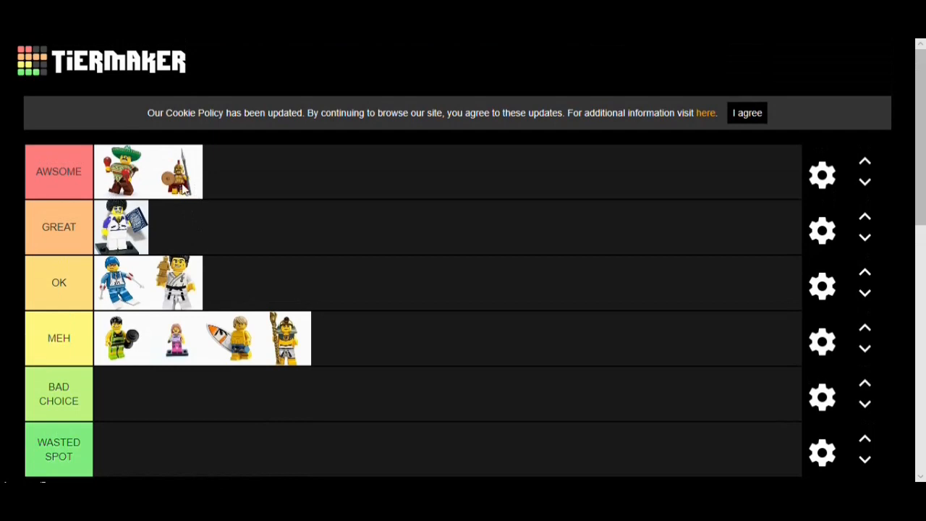
pyautogui.moveTo(101, 188)
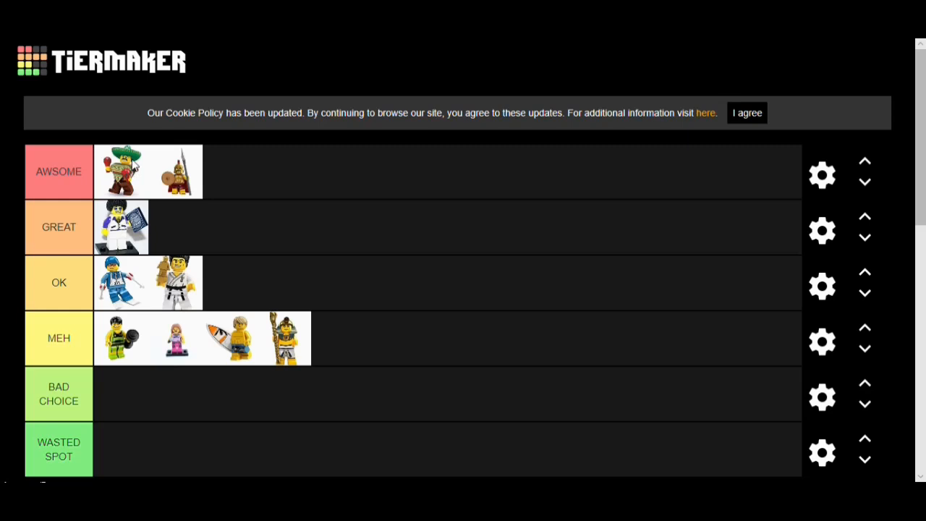
pyautogui.moveTo(130, 165)
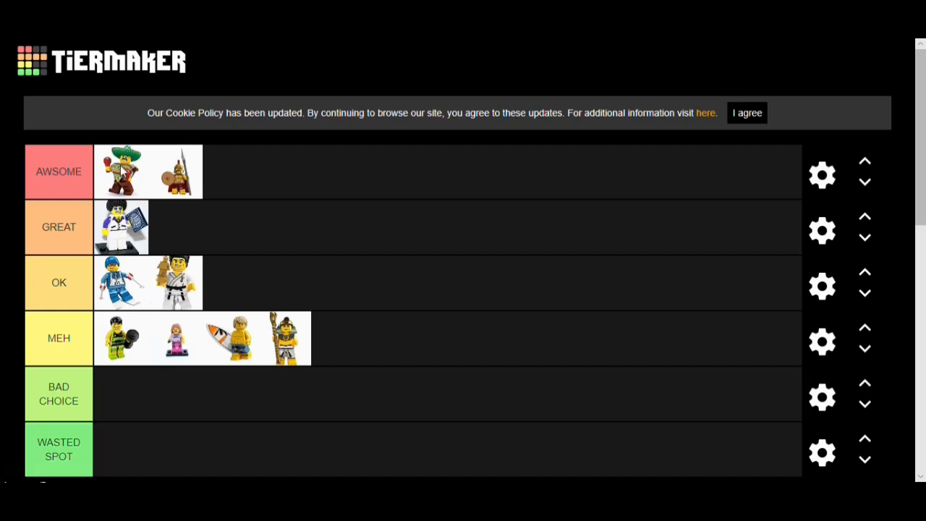
pyautogui.scroll(-3)
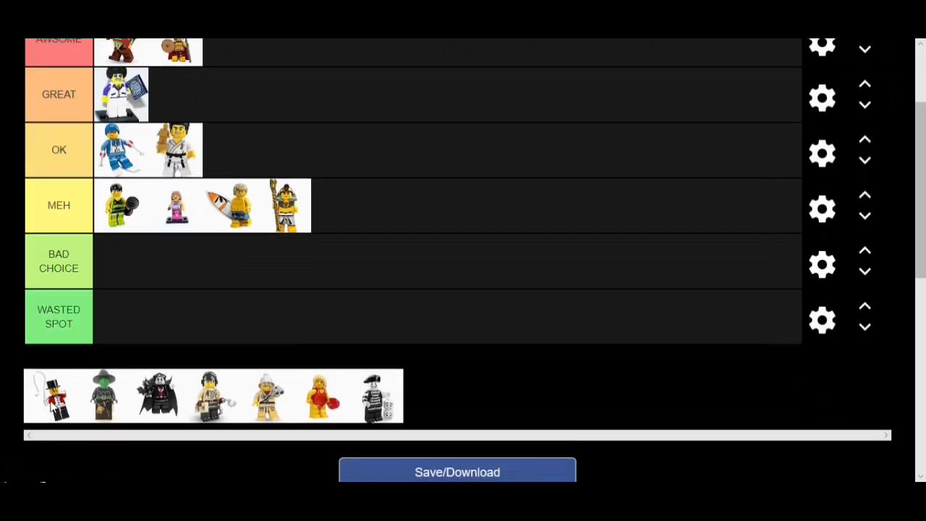
# Move the circus ringmaster into the MEH row just before the tribal warrior.
pyautogui.moveTo(50, 397); pyautogui.dragTo(119, 311)
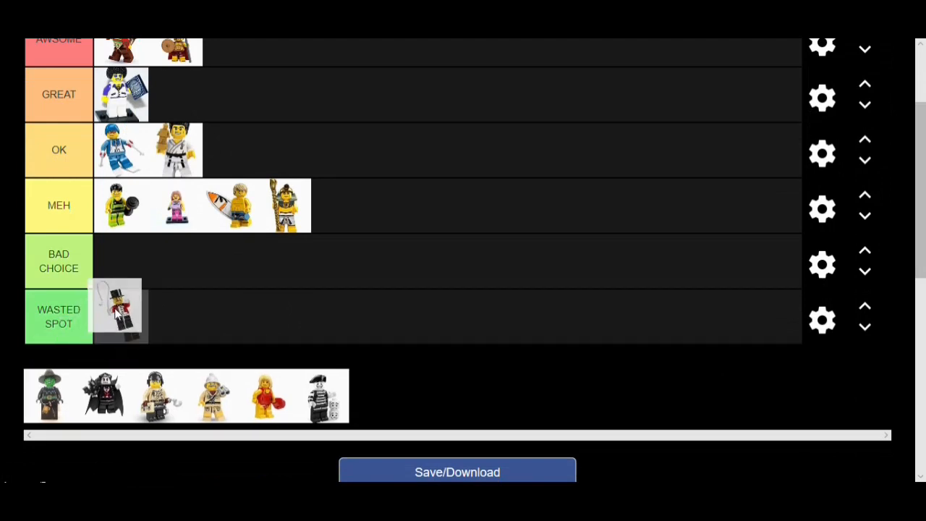
pyautogui.moveTo(119, 311); pyautogui.dragTo(174, 205)
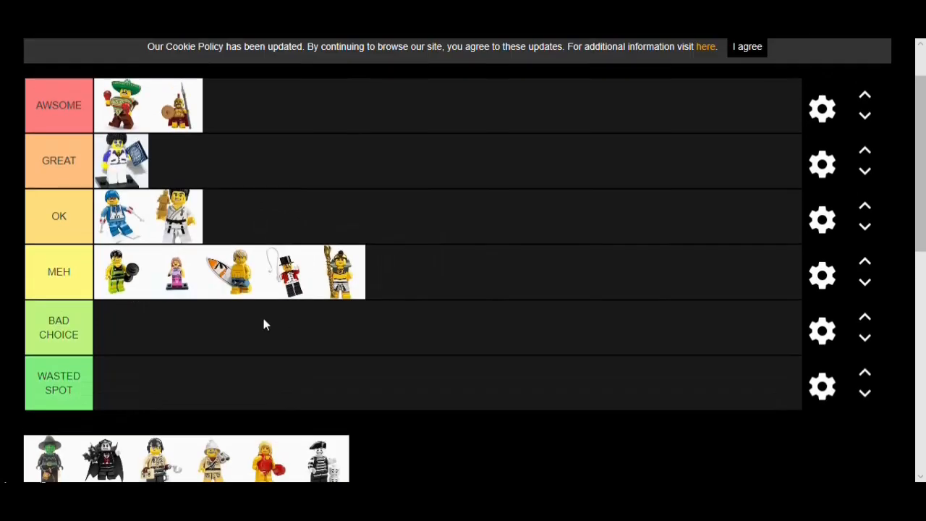
pyautogui.moveTo(298, 313)
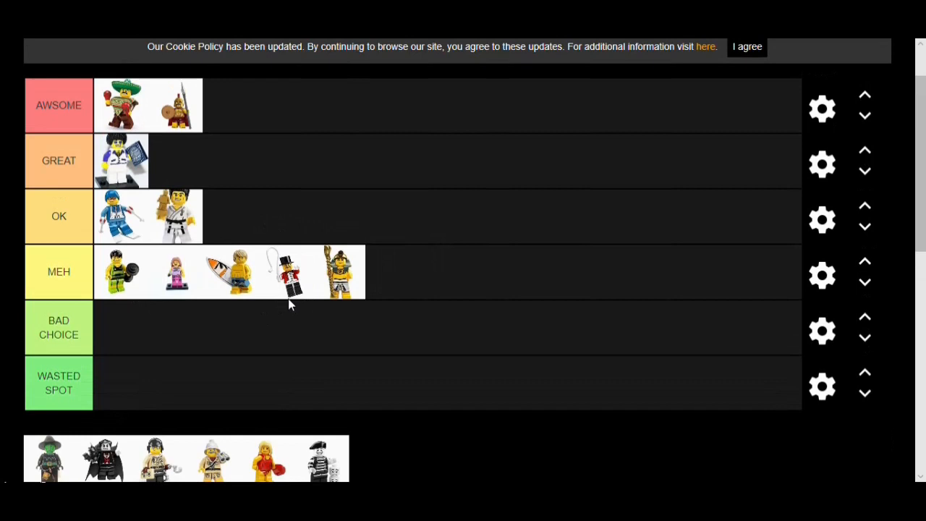
pyautogui.moveTo(259, 450)
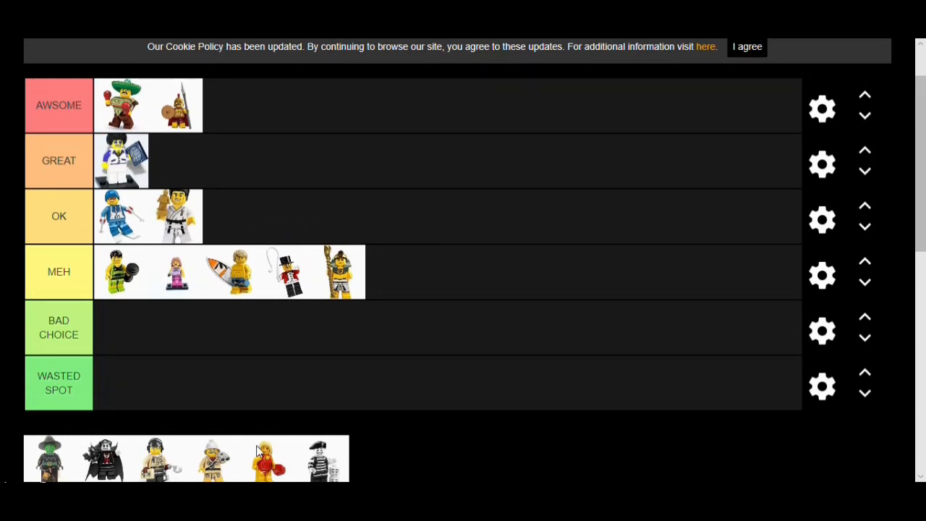
pyautogui.moveTo(336, 393)
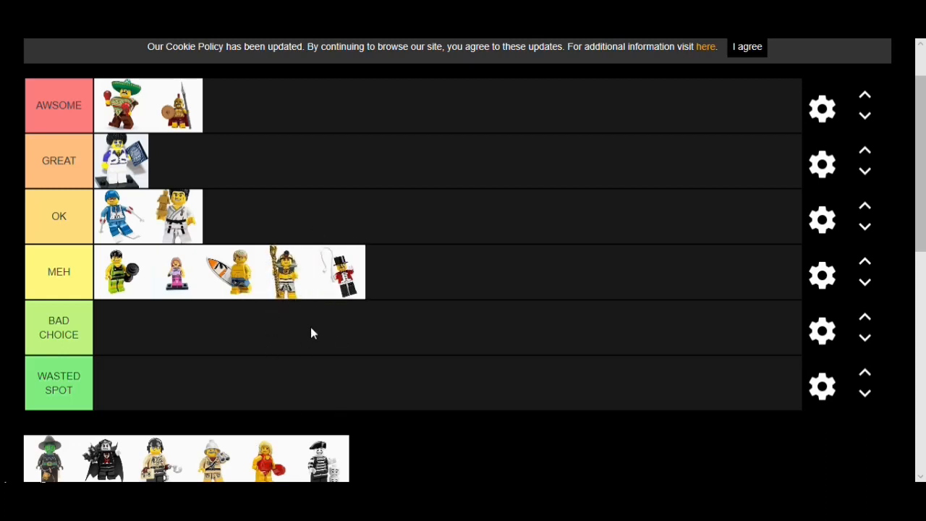
pyautogui.moveTo(369, 283)
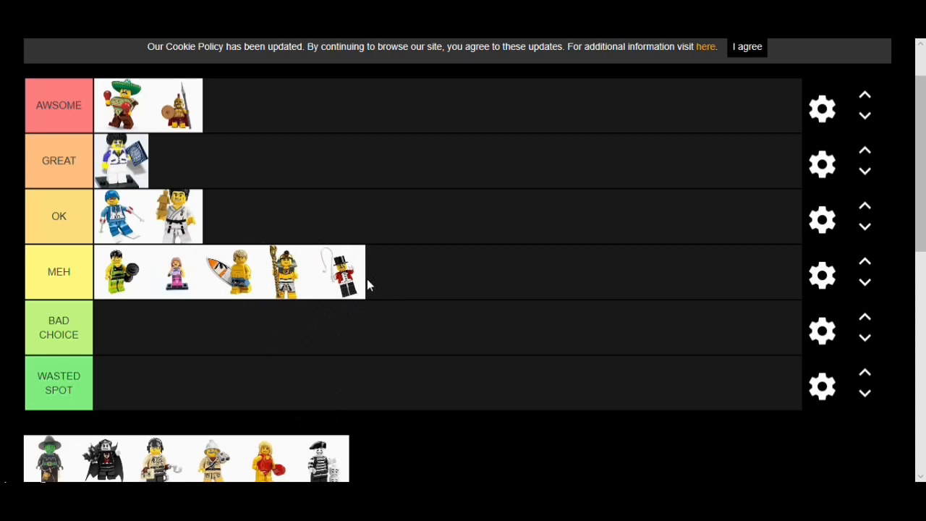
pyautogui.moveTo(495, 234)
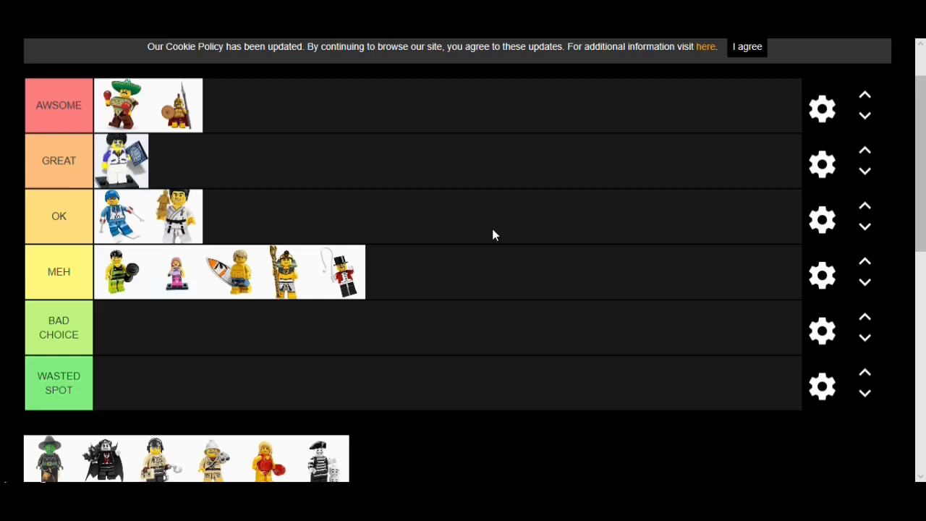
pyautogui.moveTo(2, 474)
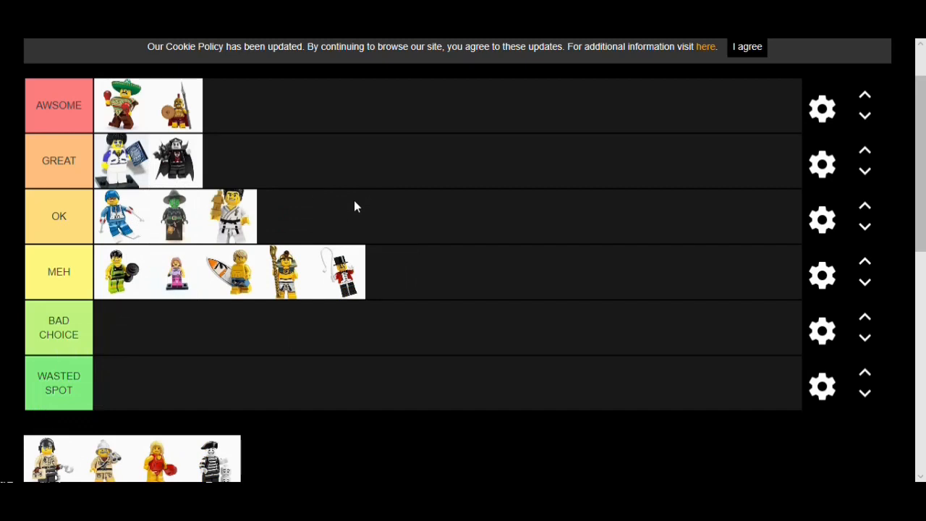
pyautogui.moveTo(3, 171)
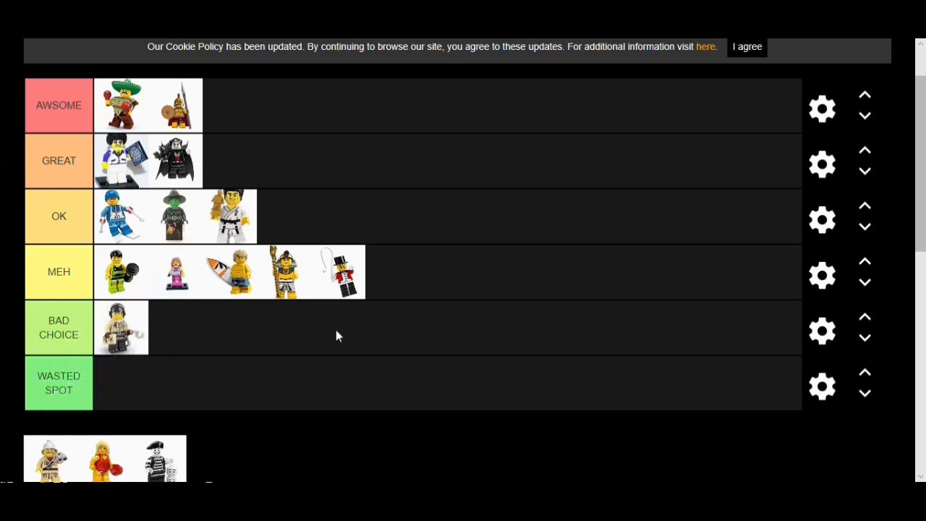
pyautogui.moveTo(324, 295)
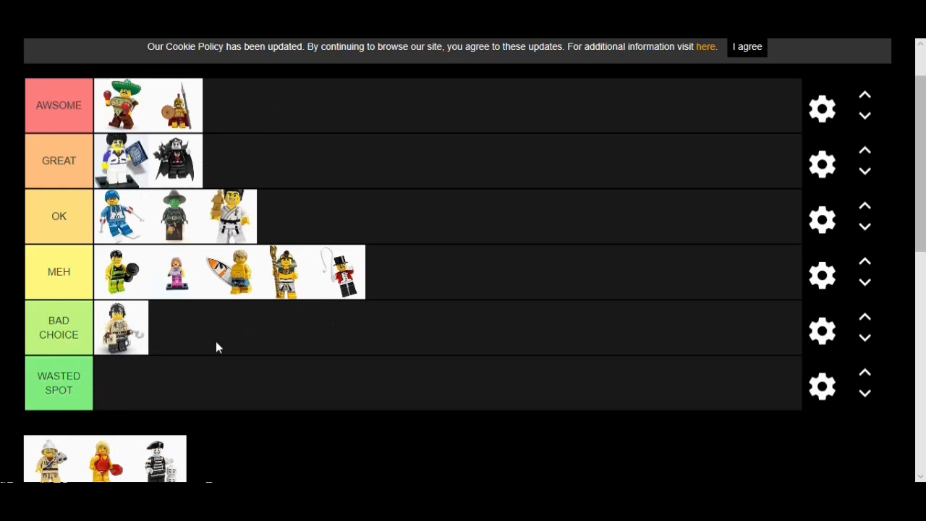
pyautogui.moveTo(214, 349)
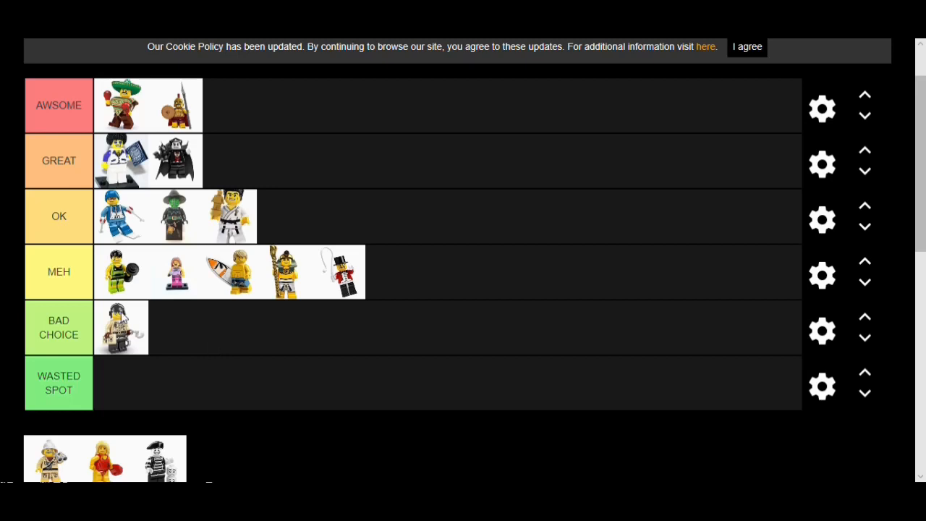
pyautogui.moveTo(288, 355)
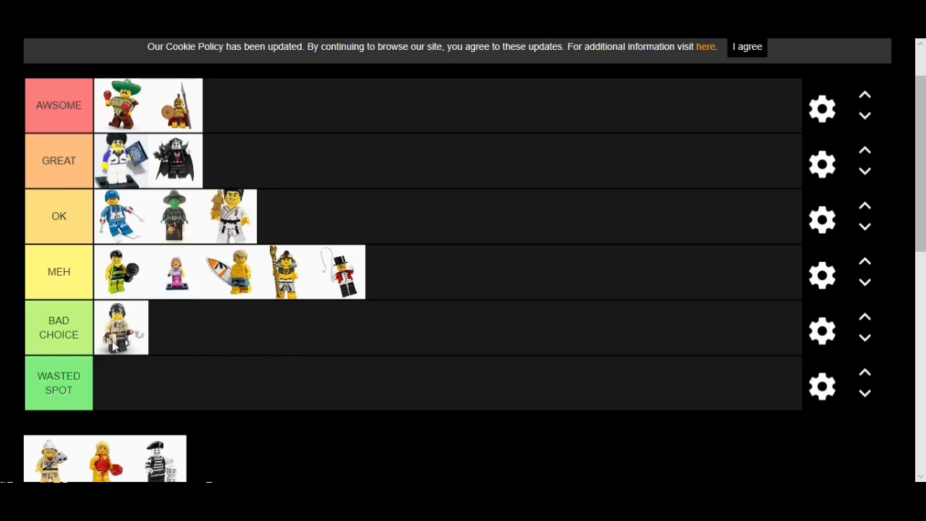
pyautogui.moveTo(241, 372)
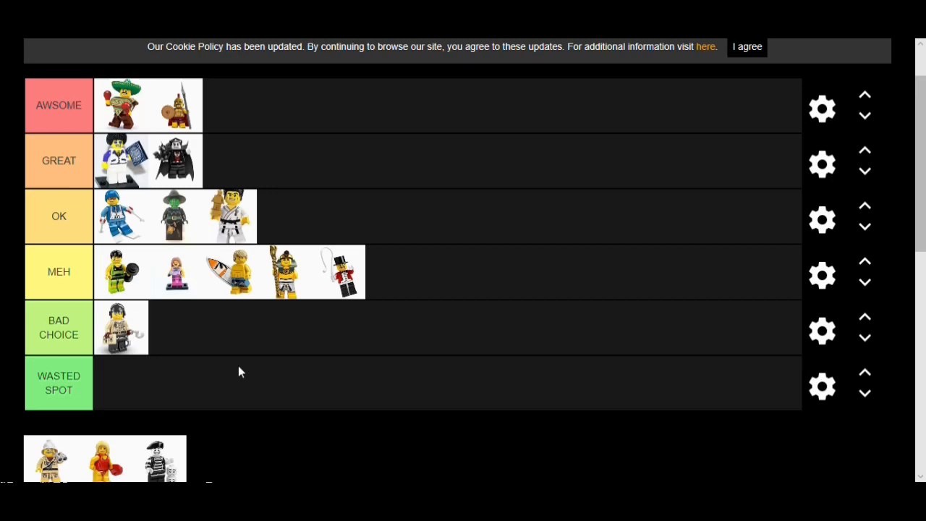
pyautogui.moveTo(38, 474)
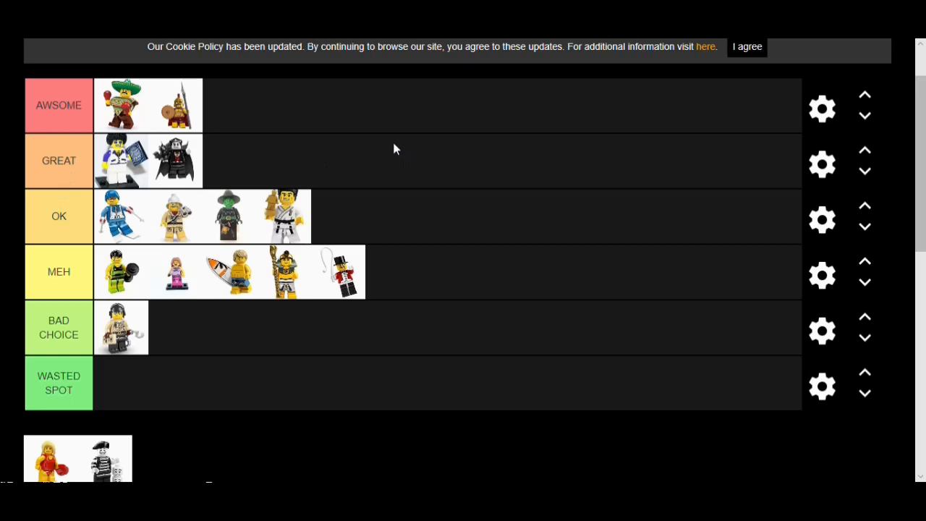
pyautogui.moveTo(40, 469)
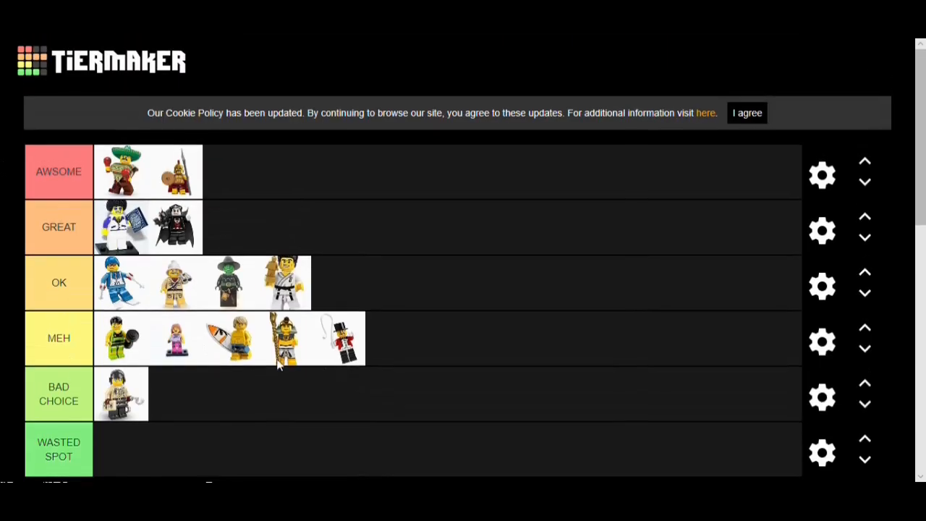
pyautogui.moveTo(172, 296)
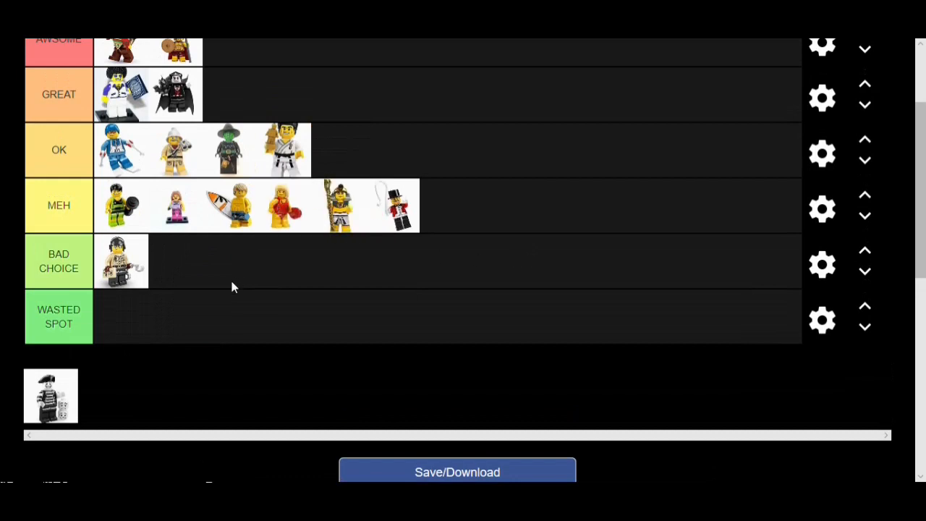
pyautogui.moveTo(375, 393)
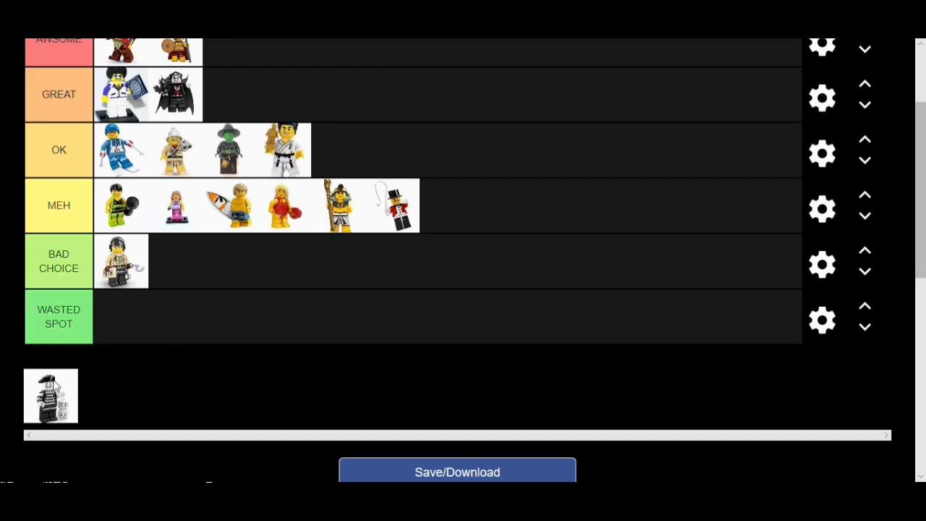
# Place the mime, the last unranked minifigure, at the end of the OK row.
pyautogui.moveTo(50, 396); pyautogui.dragTo(172, 344)
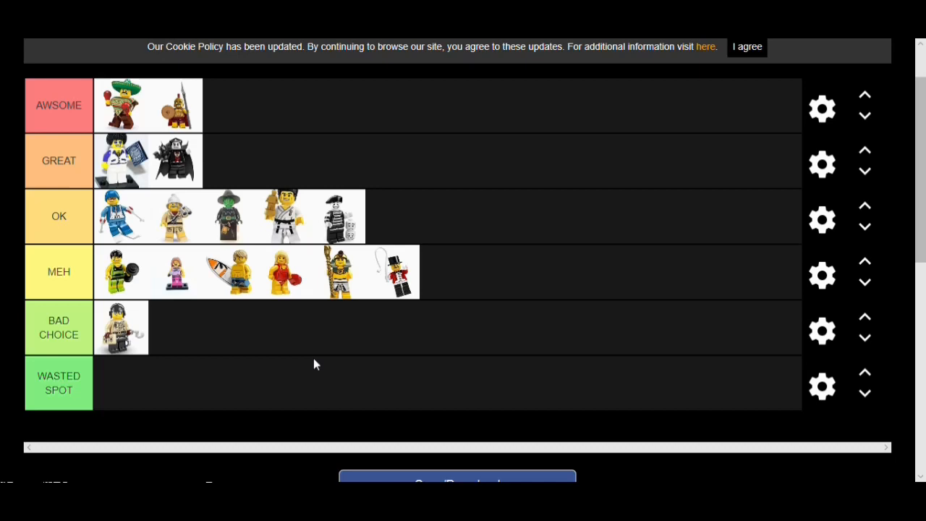
pyautogui.moveTo(348, 248)
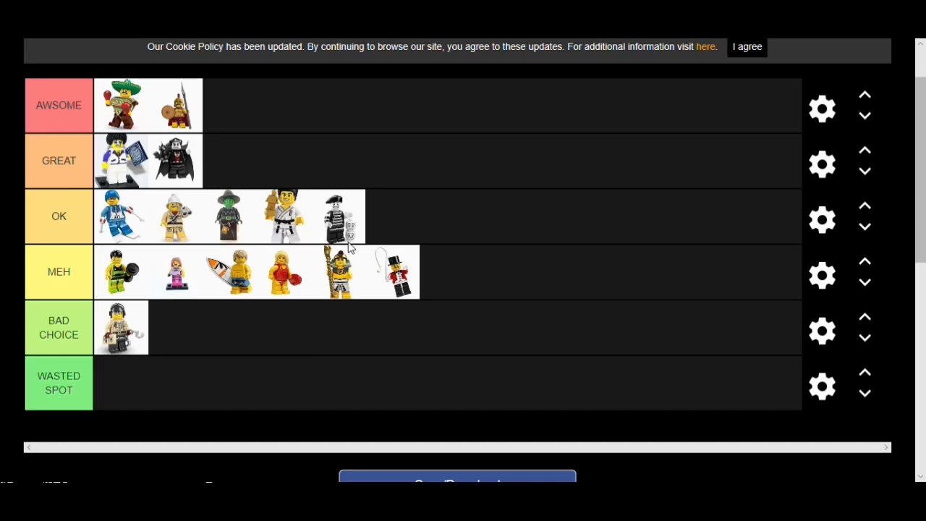
pyautogui.moveTo(353, 233)
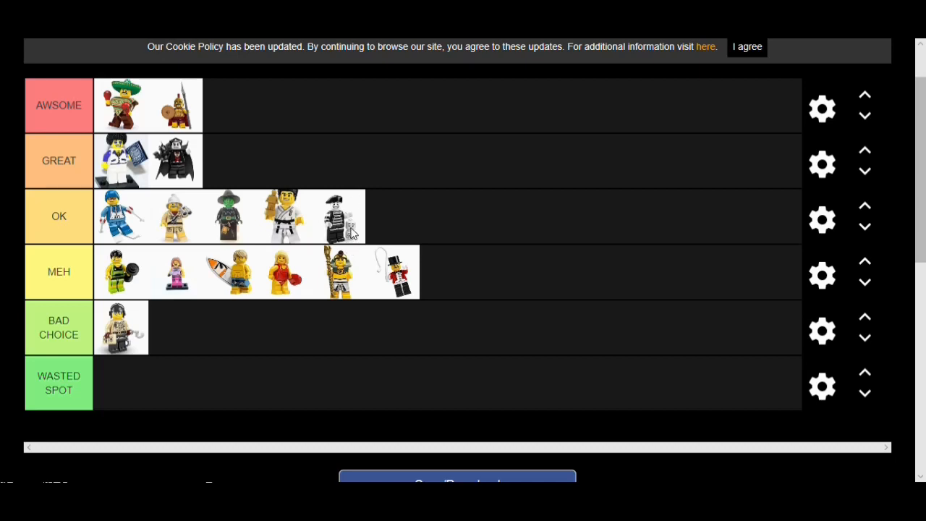
pyautogui.moveTo(322, 228)
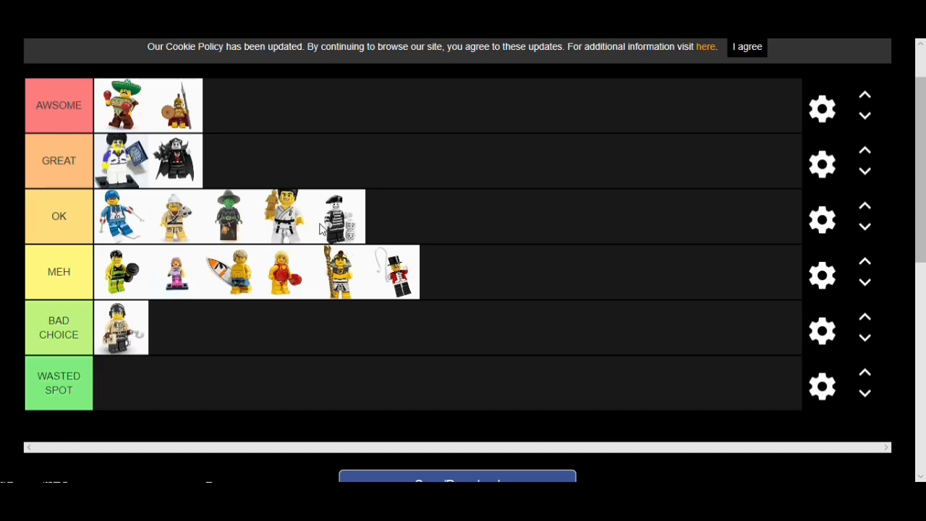
pyautogui.moveTo(322, 240)
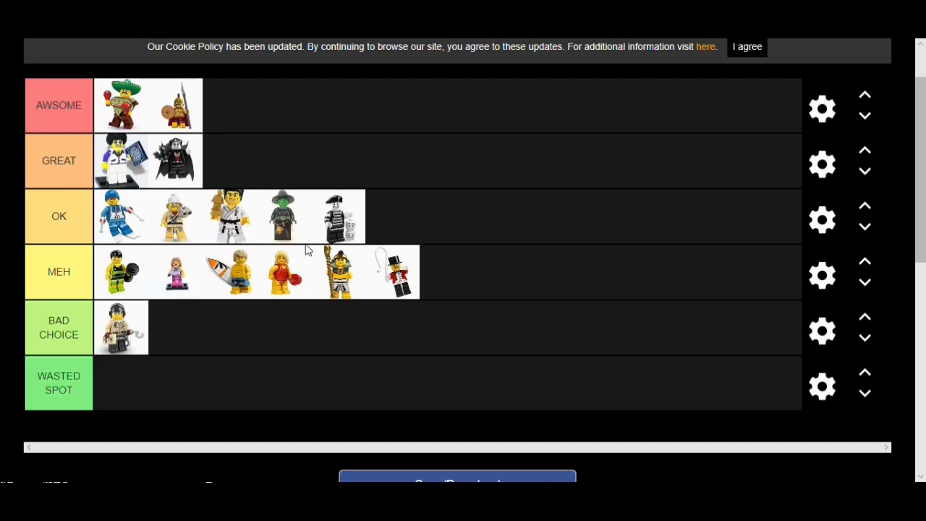
pyautogui.moveTo(154, 114)
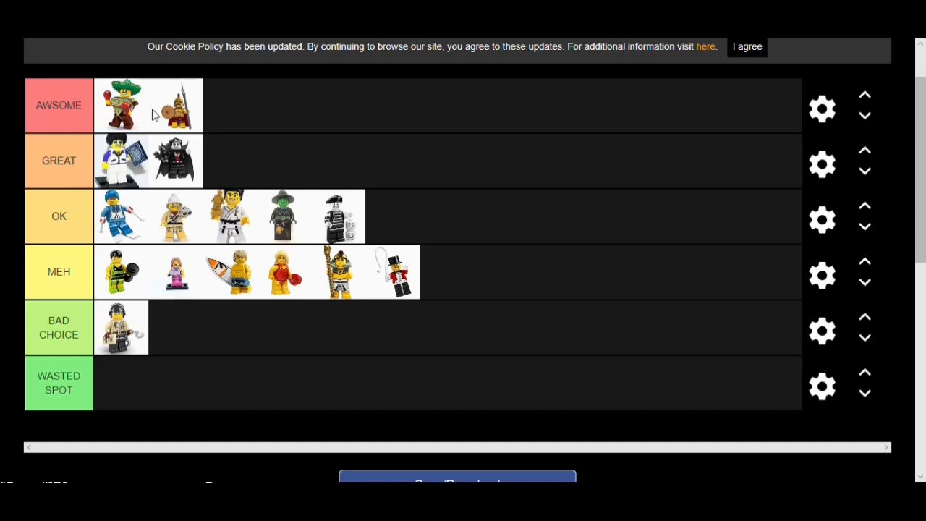
pyautogui.moveTo(133, 175)
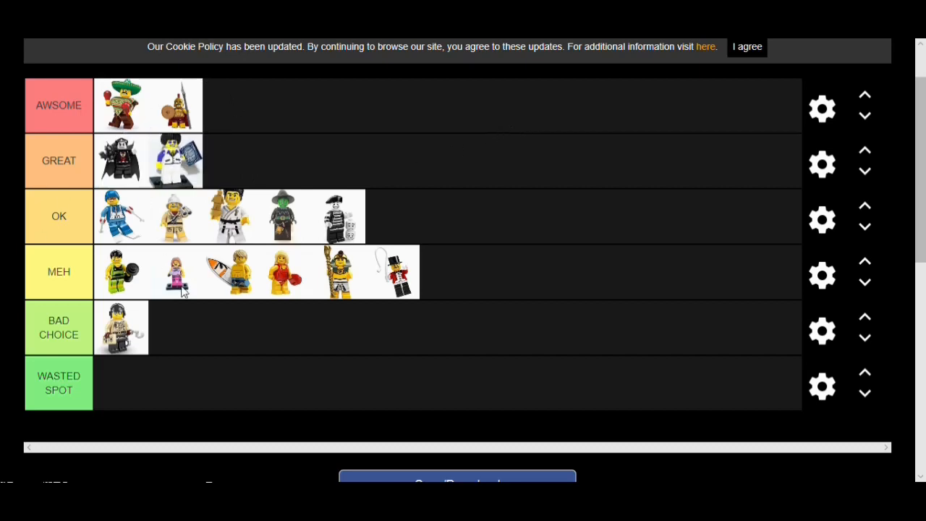
pyautogui.moveTo(550, 257)
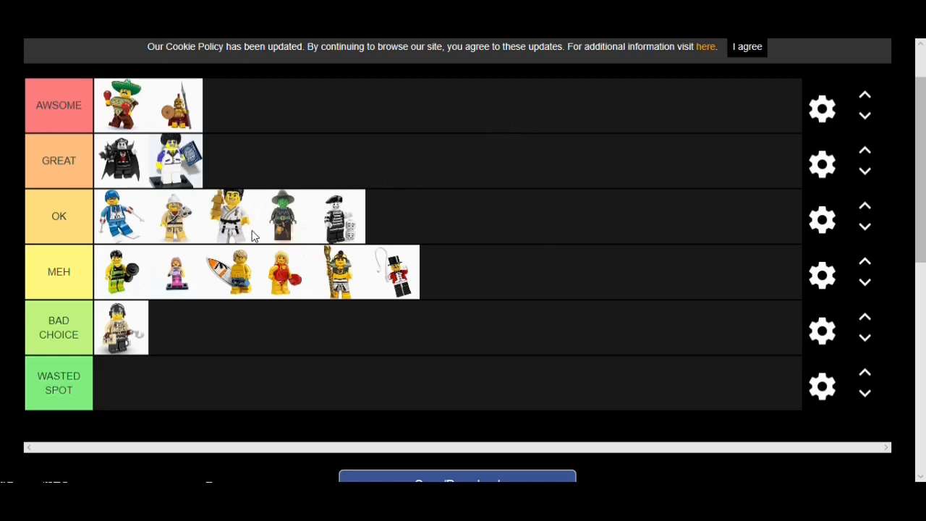
pyautogui.moveTo(382, 169)
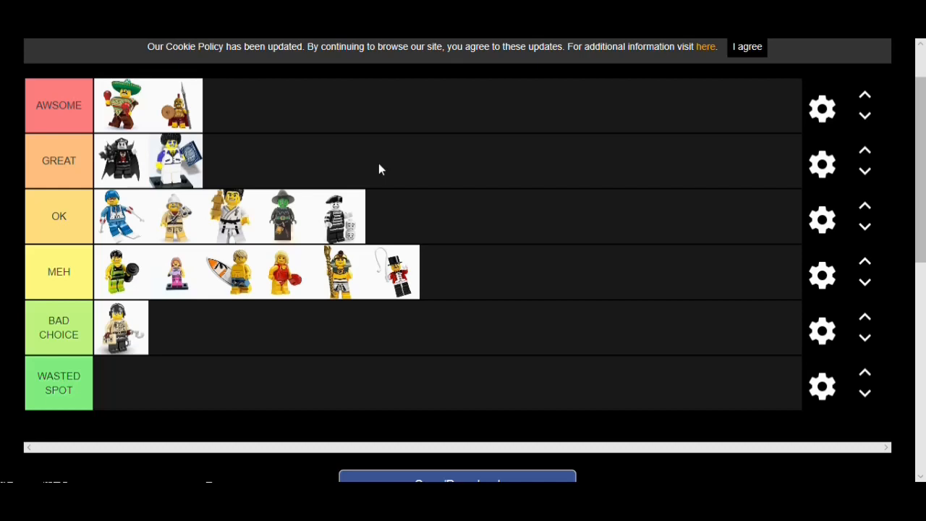
pyautogui.moveTo(376, 189)
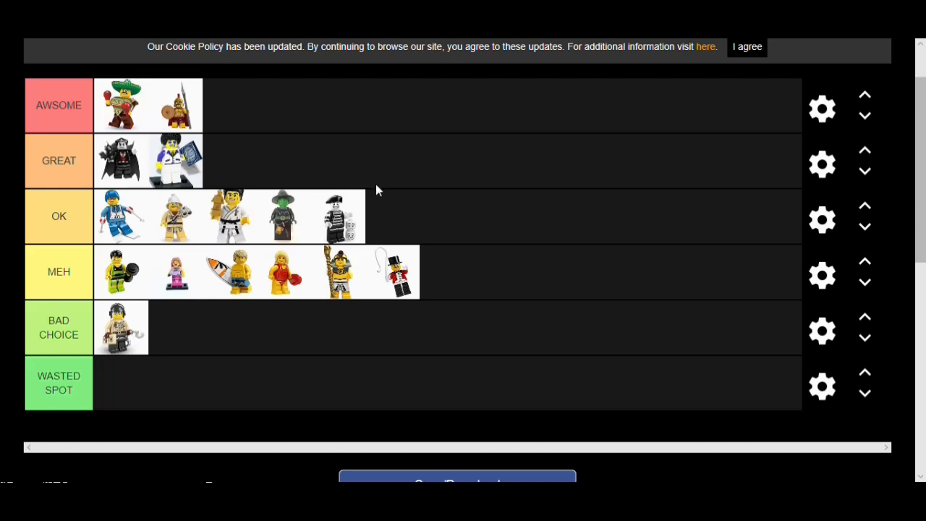
pyautogui.moveTo(376, 197)
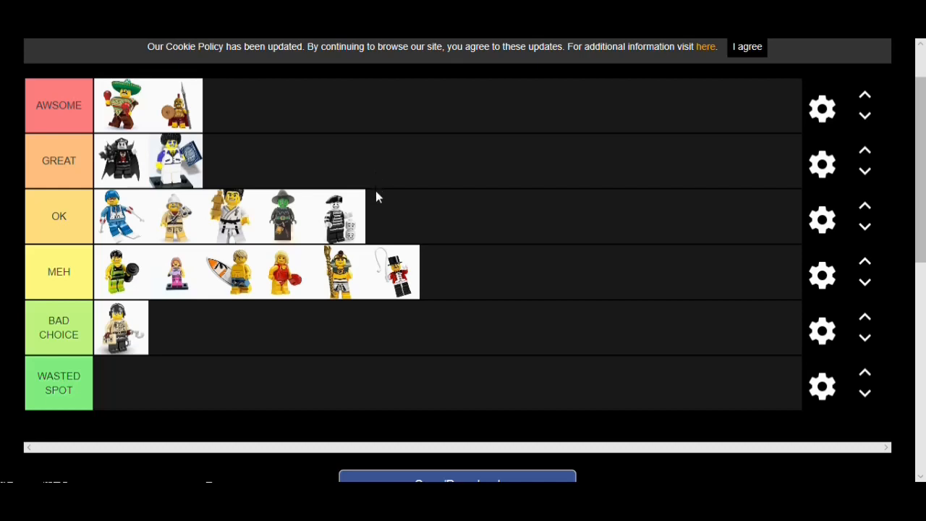